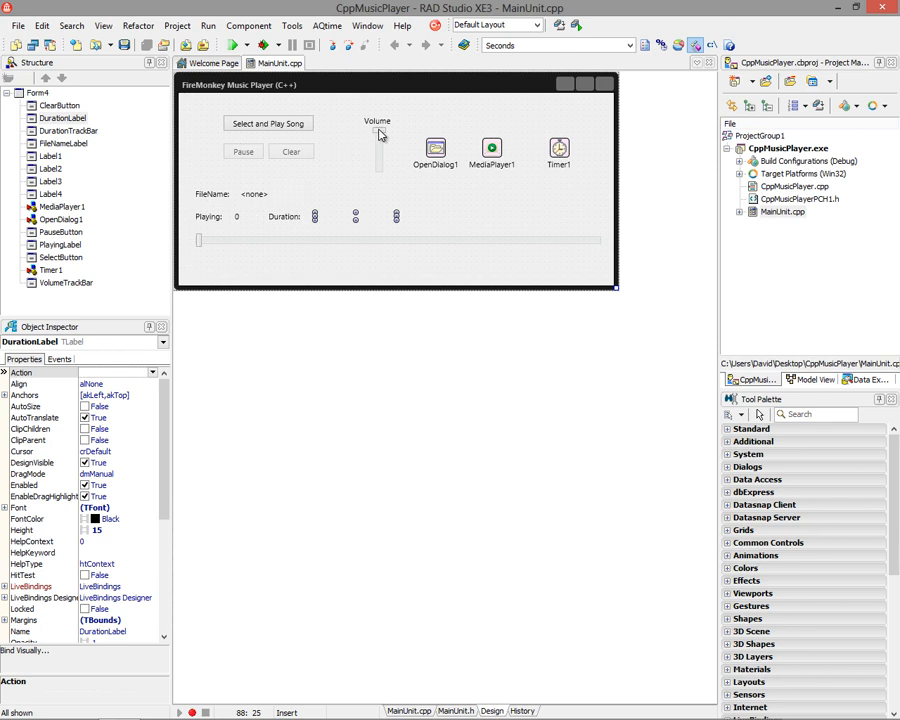
mouse_move(388, 192)
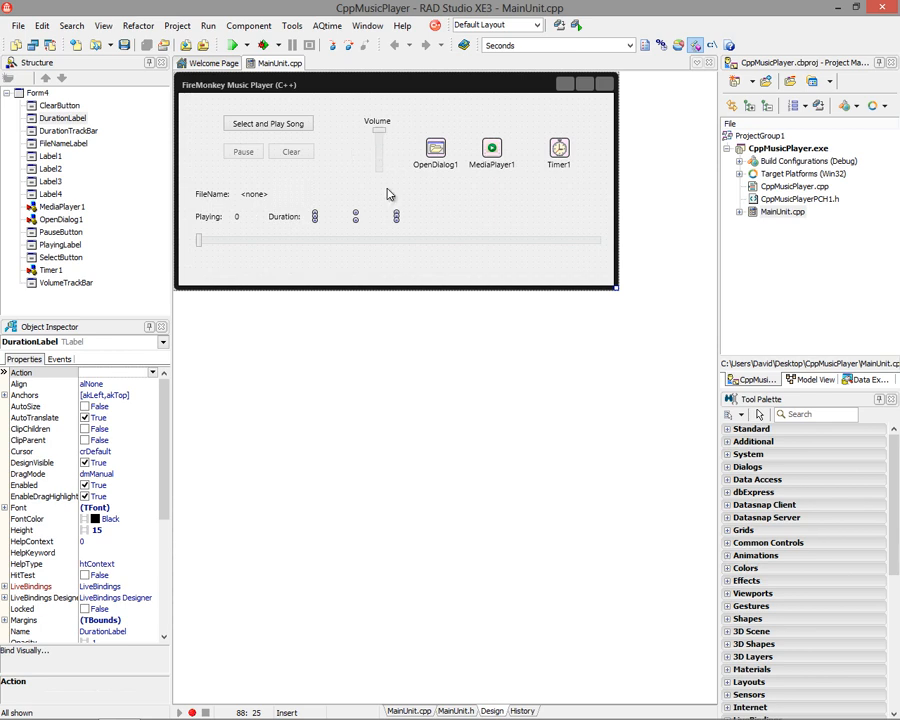
mouse_move(500, 240)
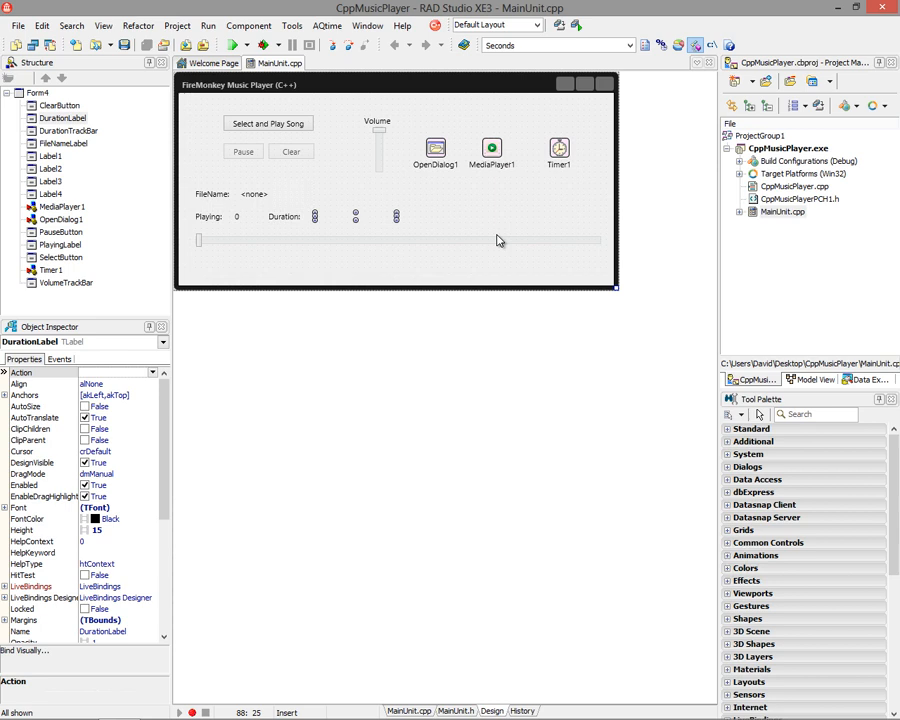
mouse_move(308, 246)
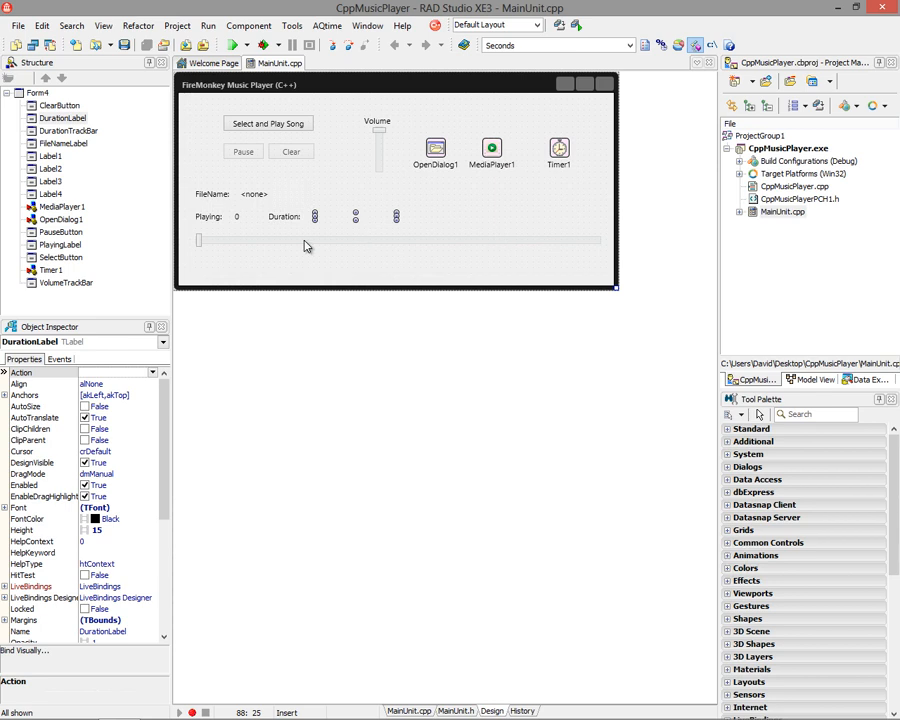
Review the OpenDialog, MediaPlayer and Timer components, then view the MainUnit.cpp handler source.
left_click(436, 148)
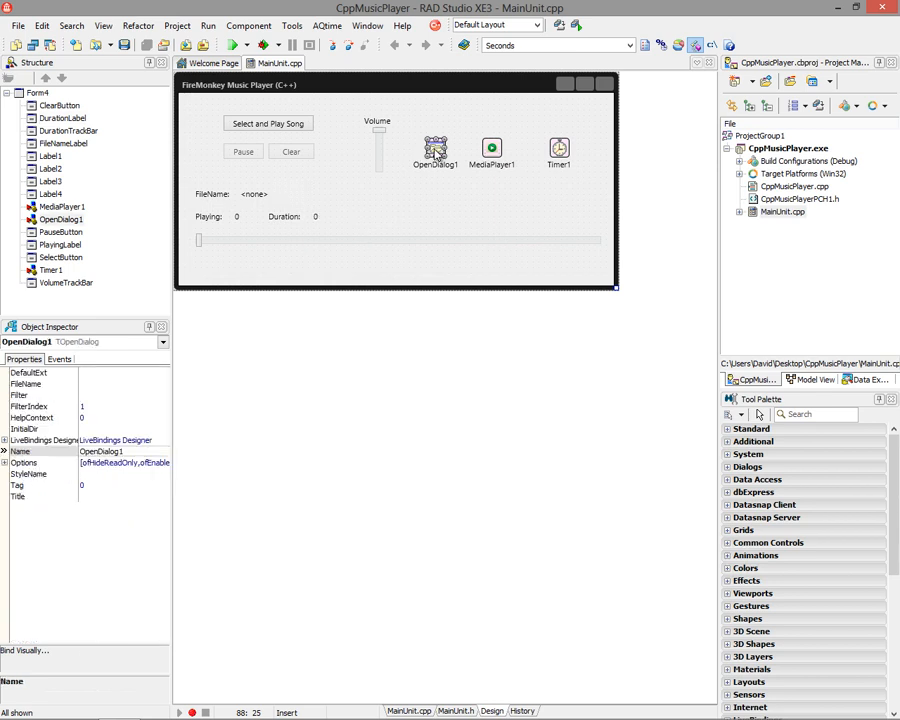
left_click(492, 148)
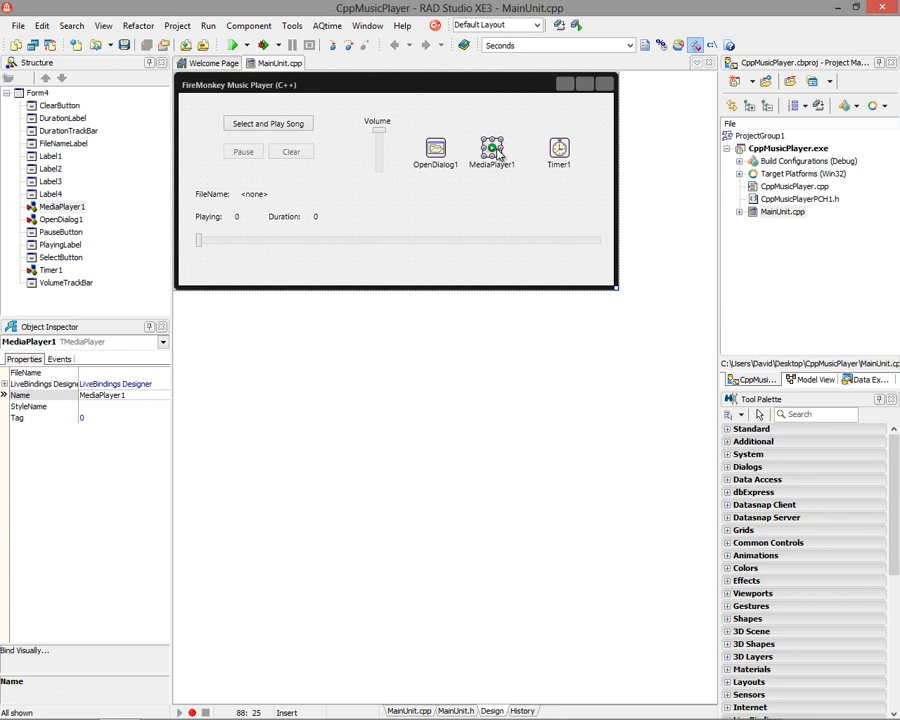
left_click(560, 148)
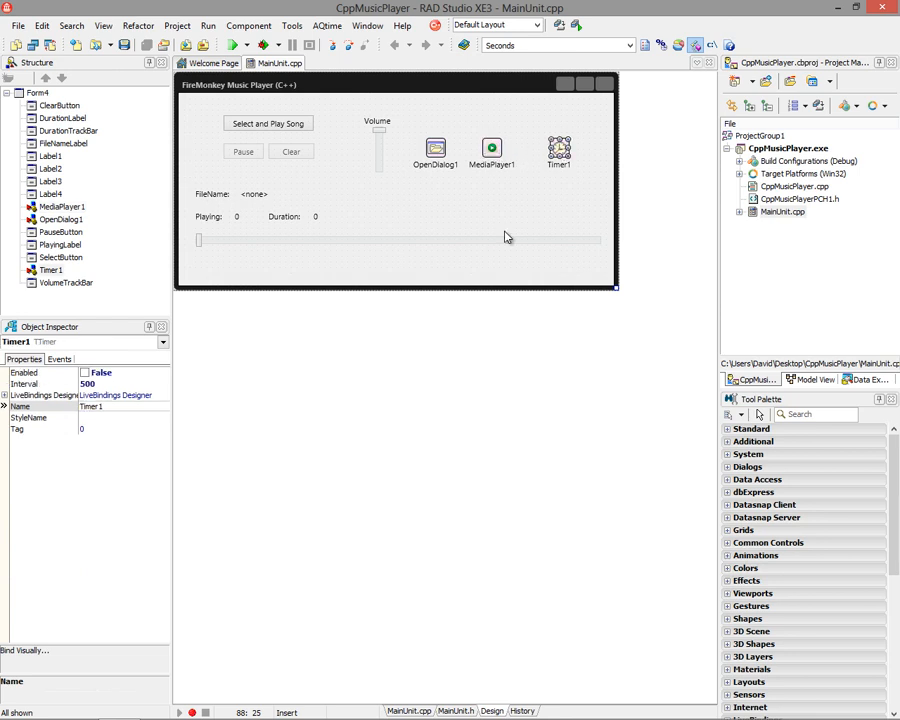
mouse_move(350, 204)
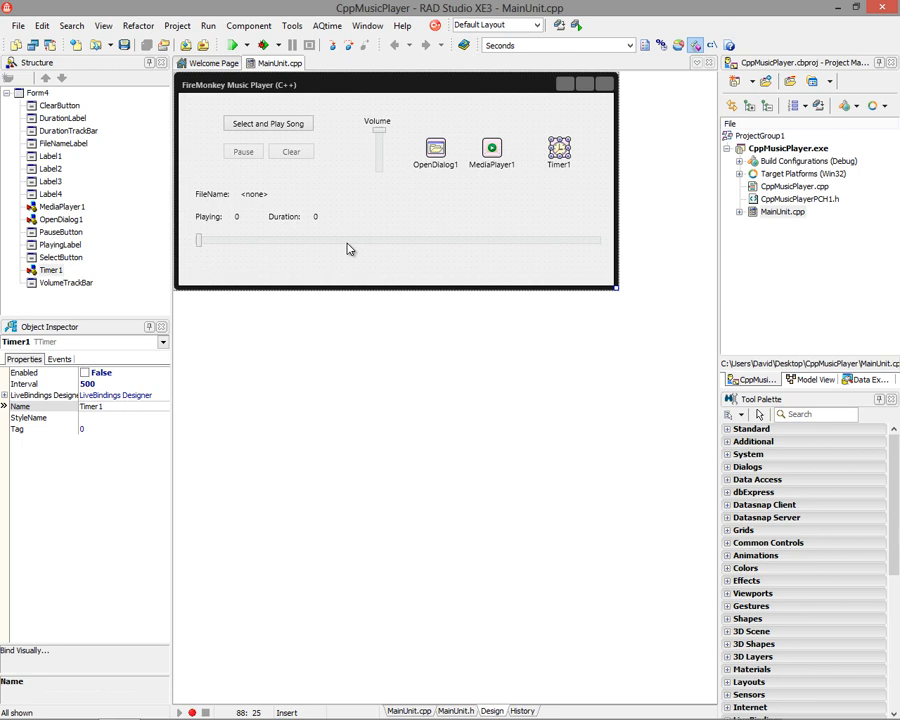
left_click(398, 240)
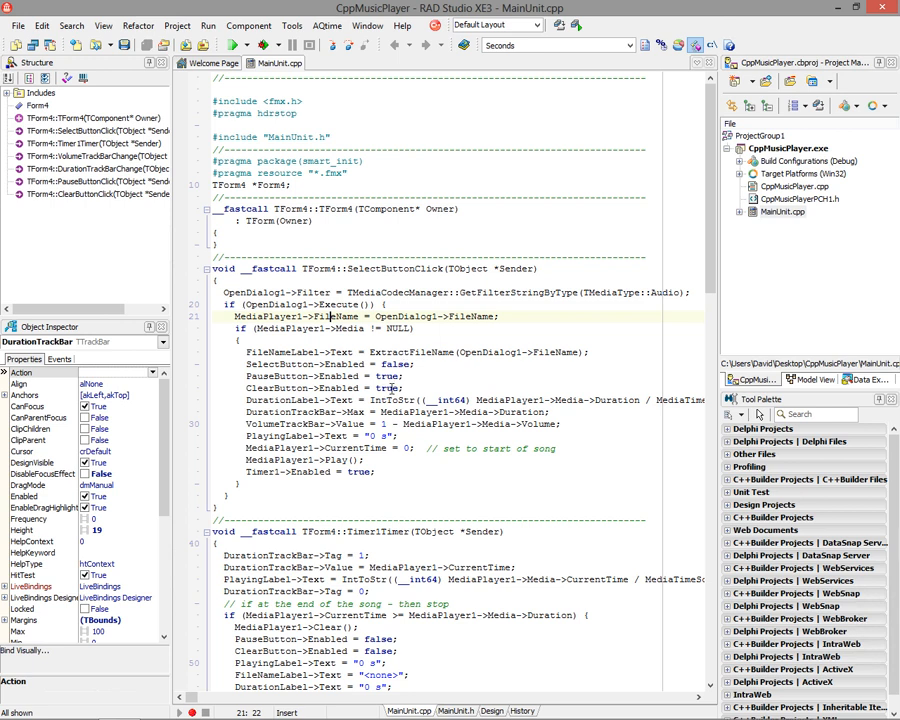
mouse_move(610, 404)
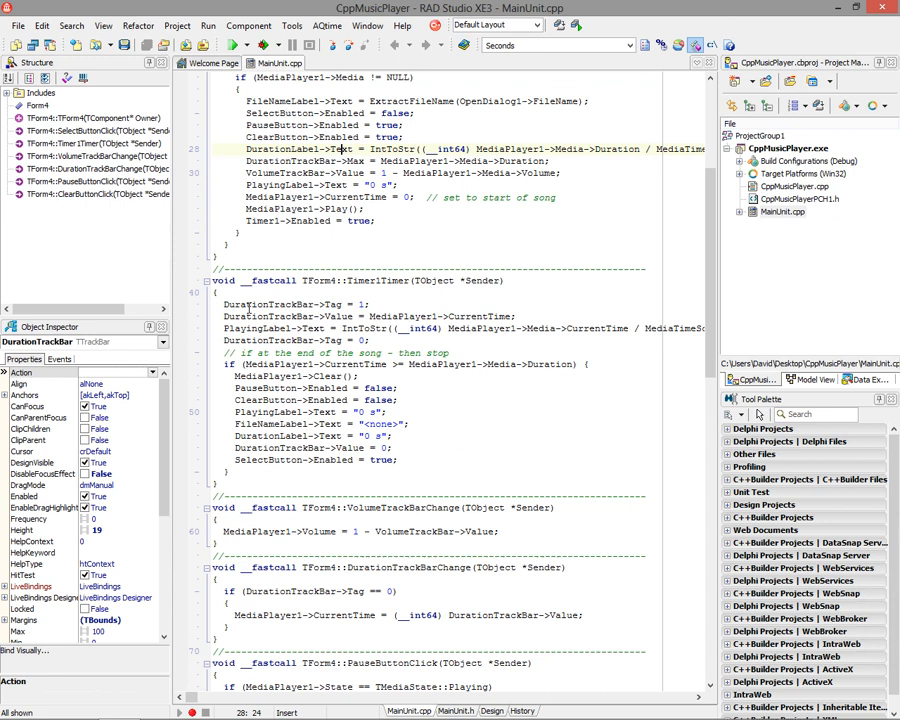
mouse_move(476, 312)
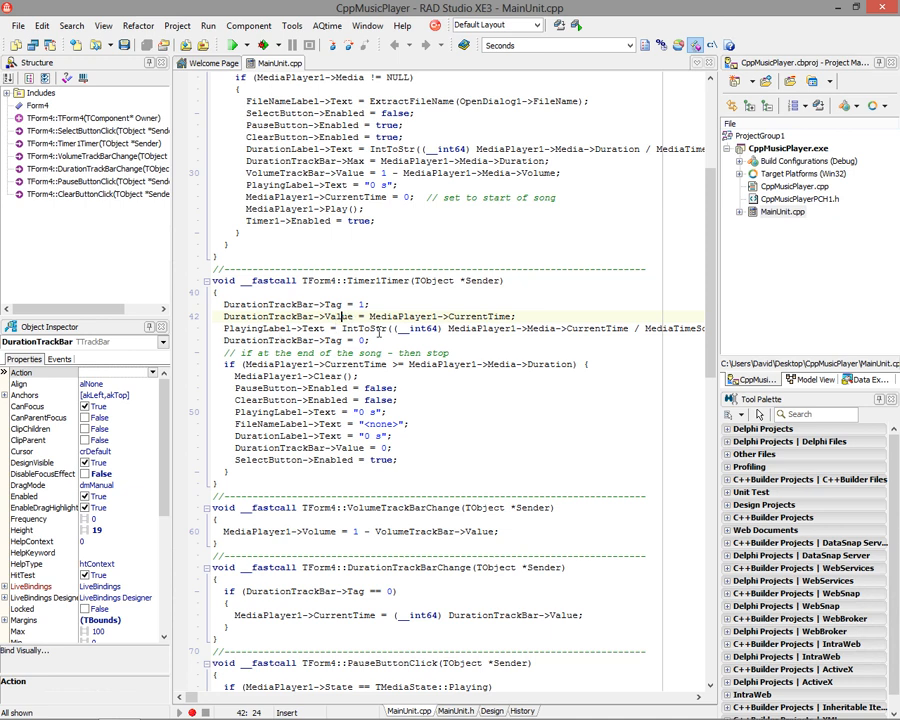
mouse_move(378, 332)
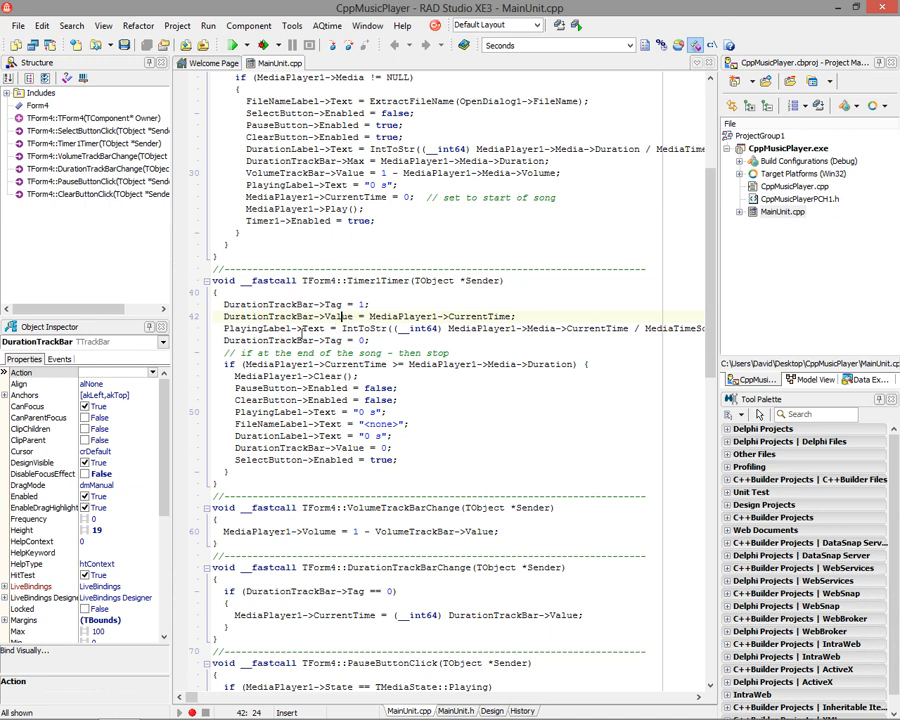
mouse_move(300, 328)
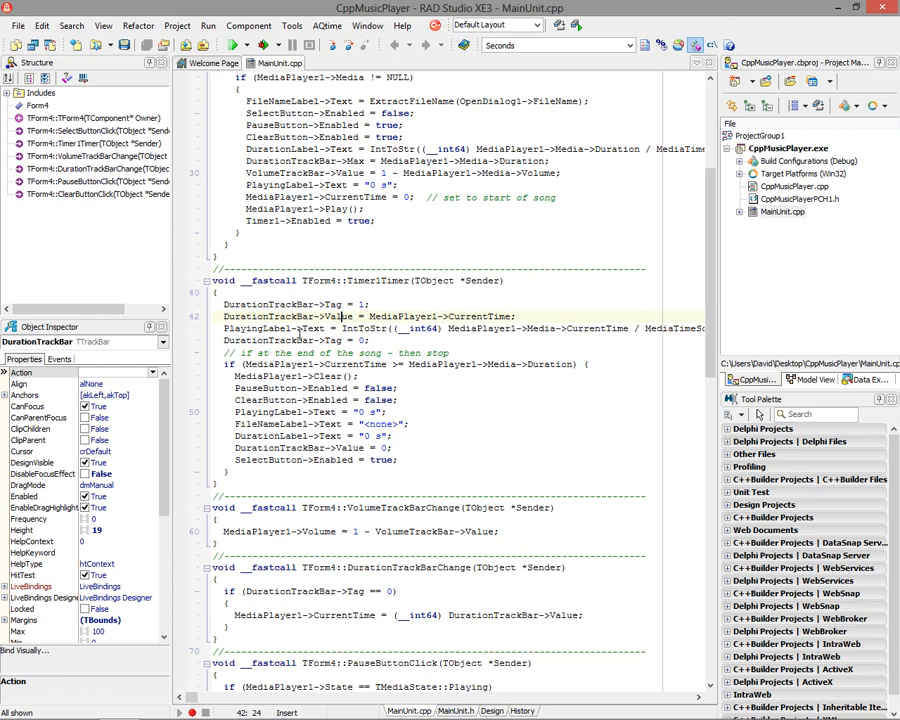
mouse_move(332, 368)
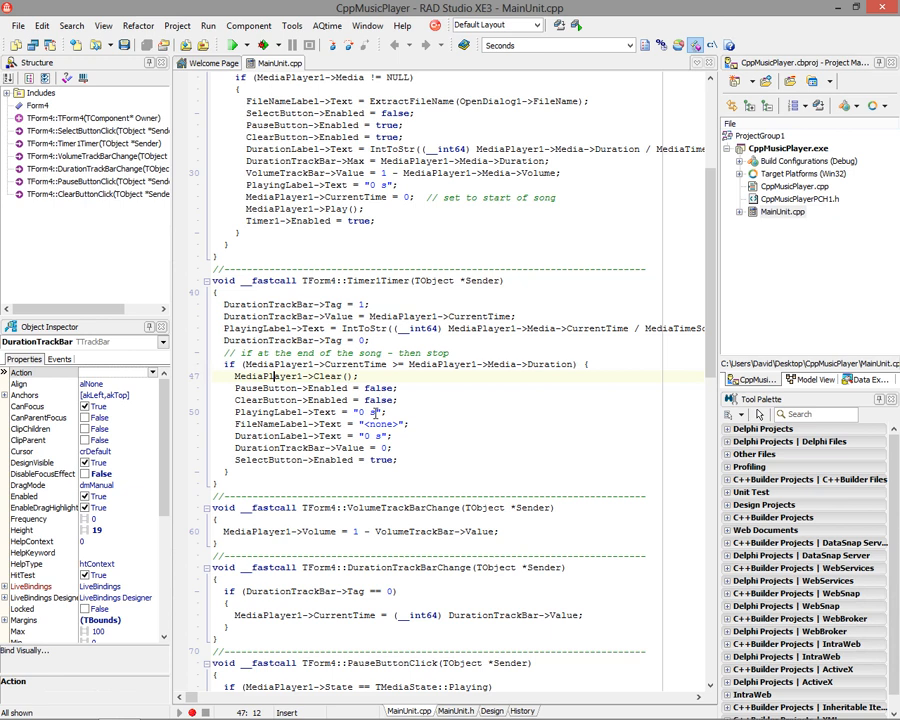
mouse_move(380, 418)
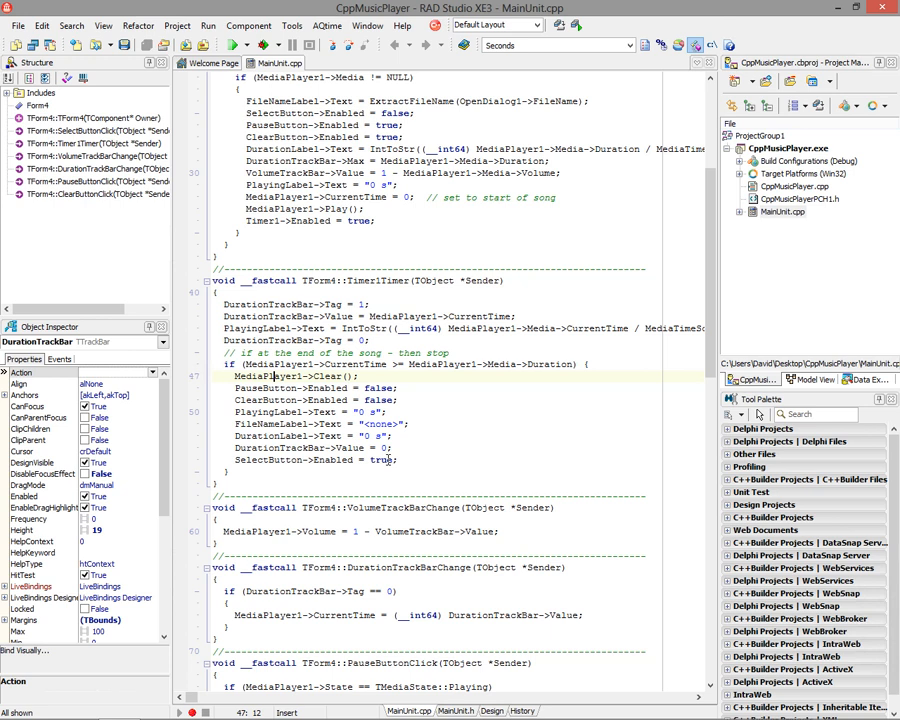
scroll("down", 3)
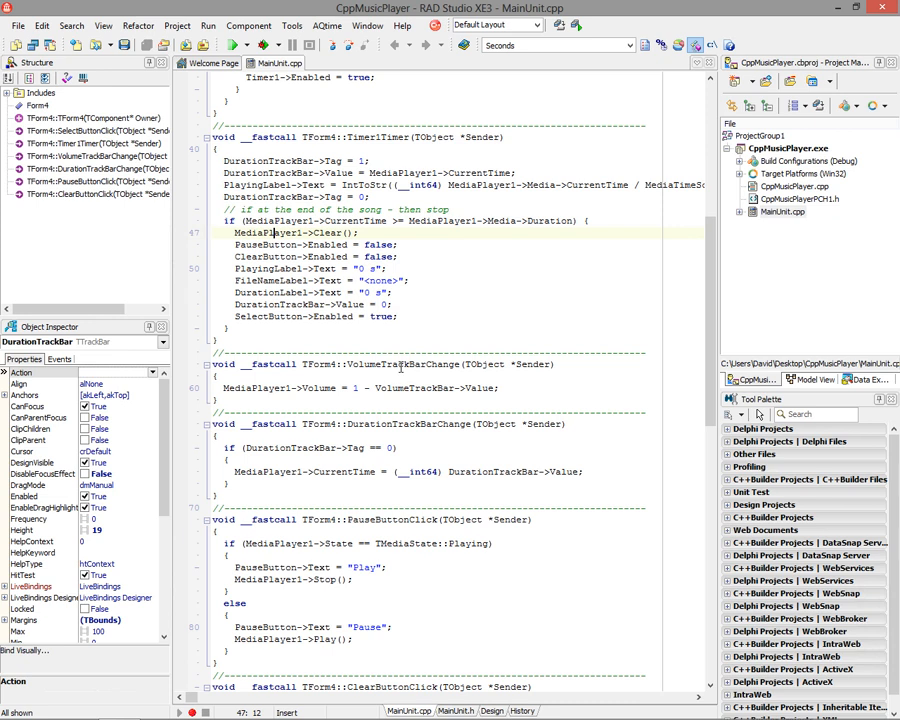
mouse_move(436, 370)
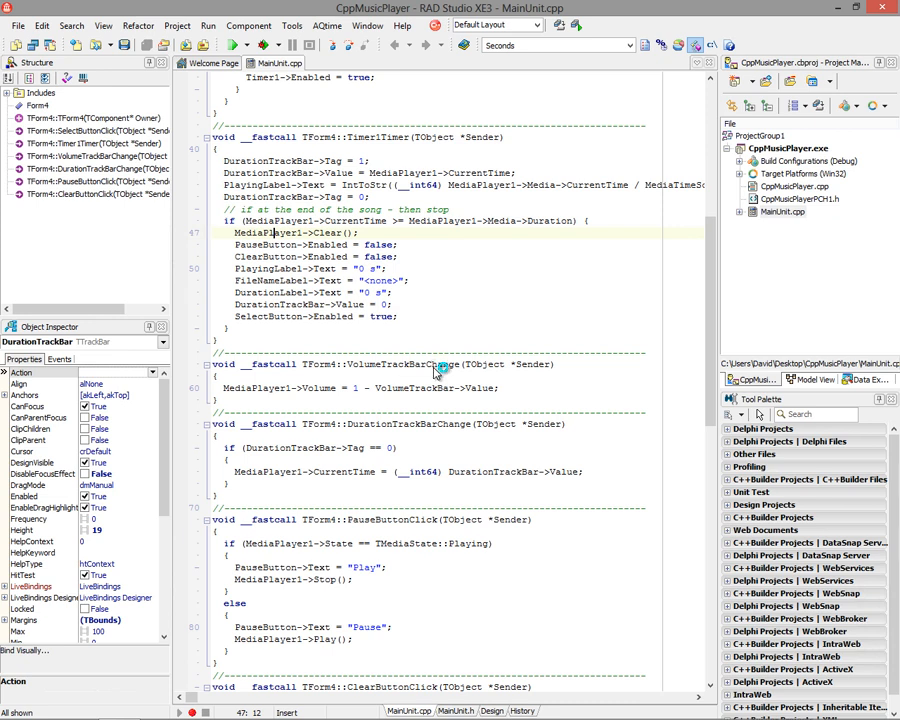
mouse_move(324, 388)
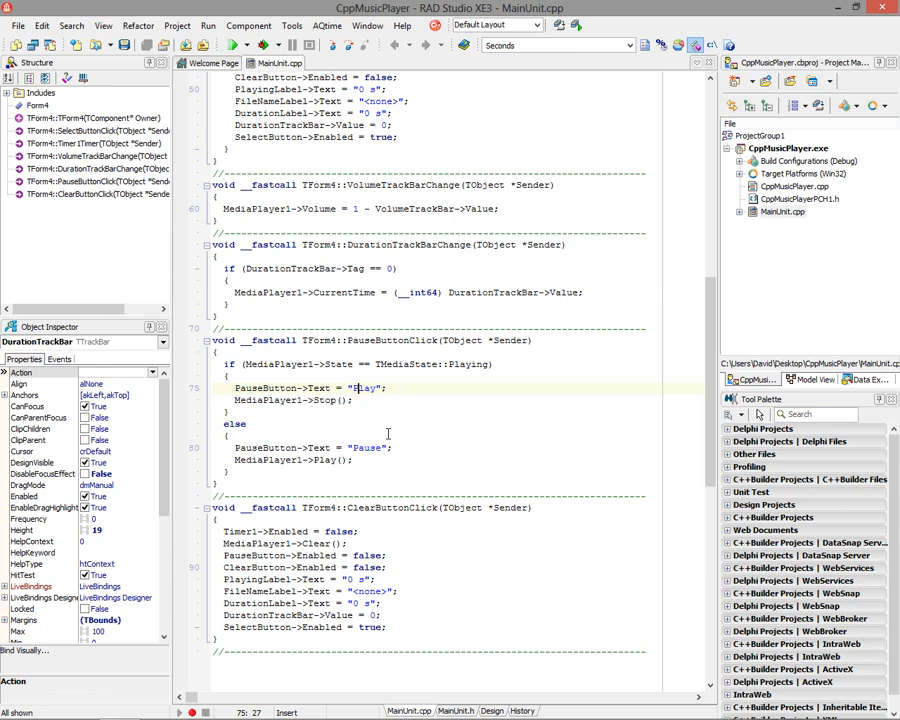
mouse_move(480, 360)
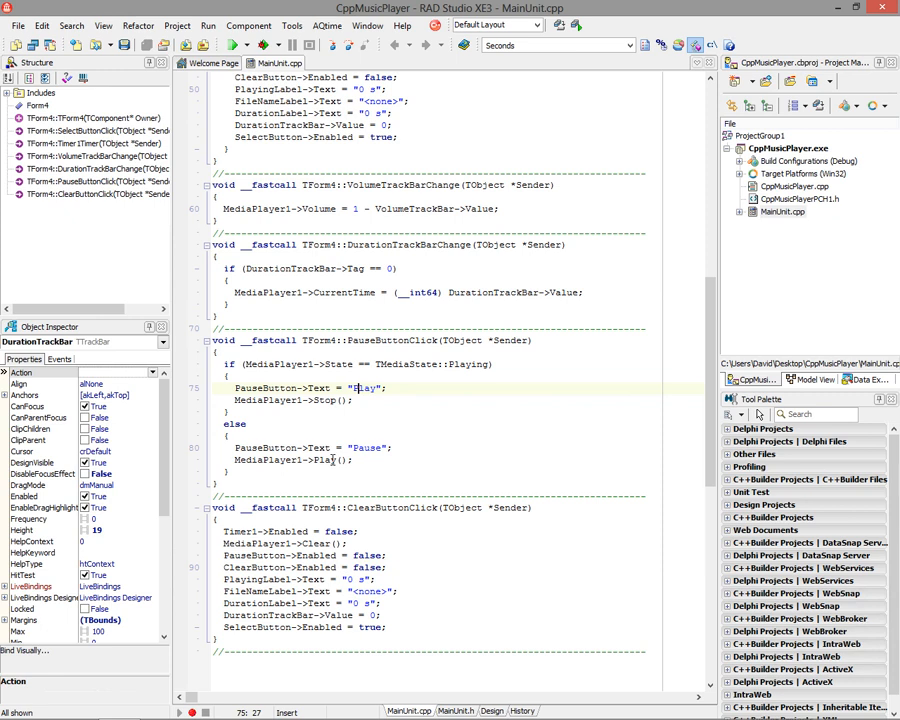
mouse_move(334, 458)
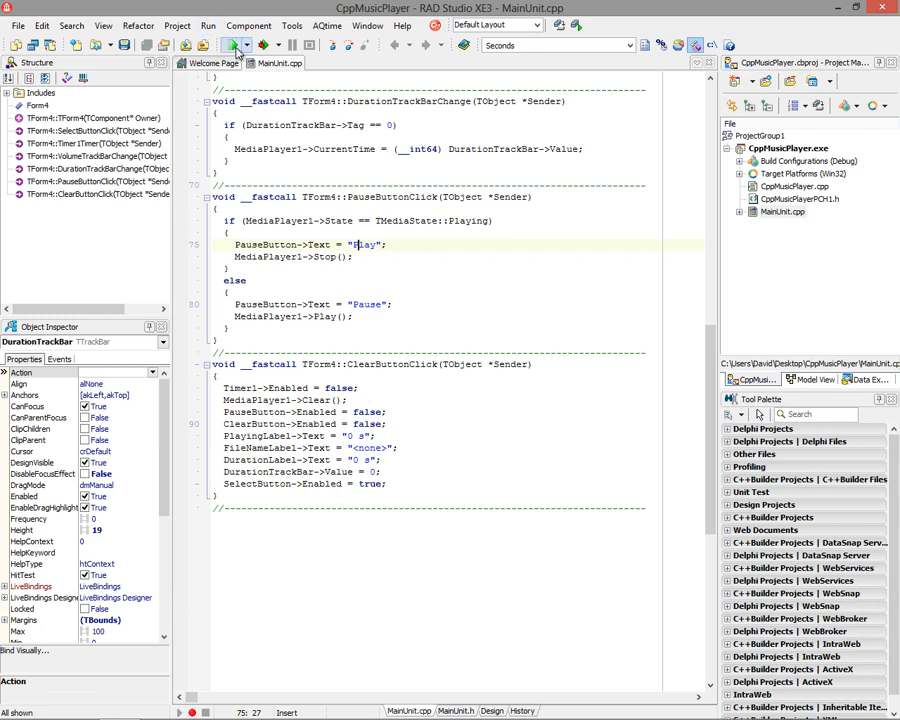
Run the music player, load Purple Haze and seek to about 135 s then back to 54 s.
left_click(232, 44)
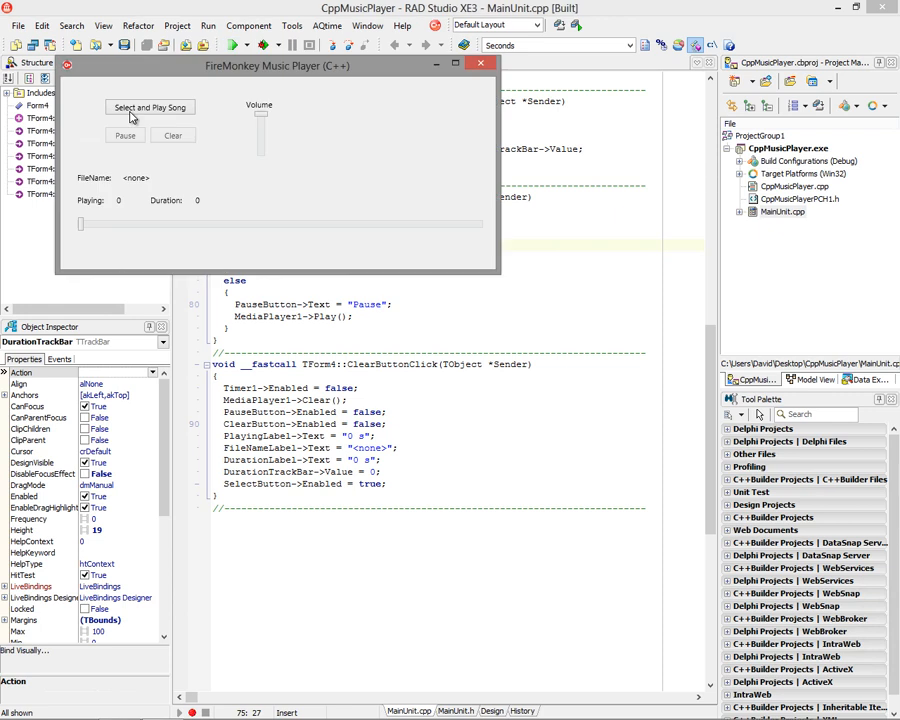
left_click(148, 108)
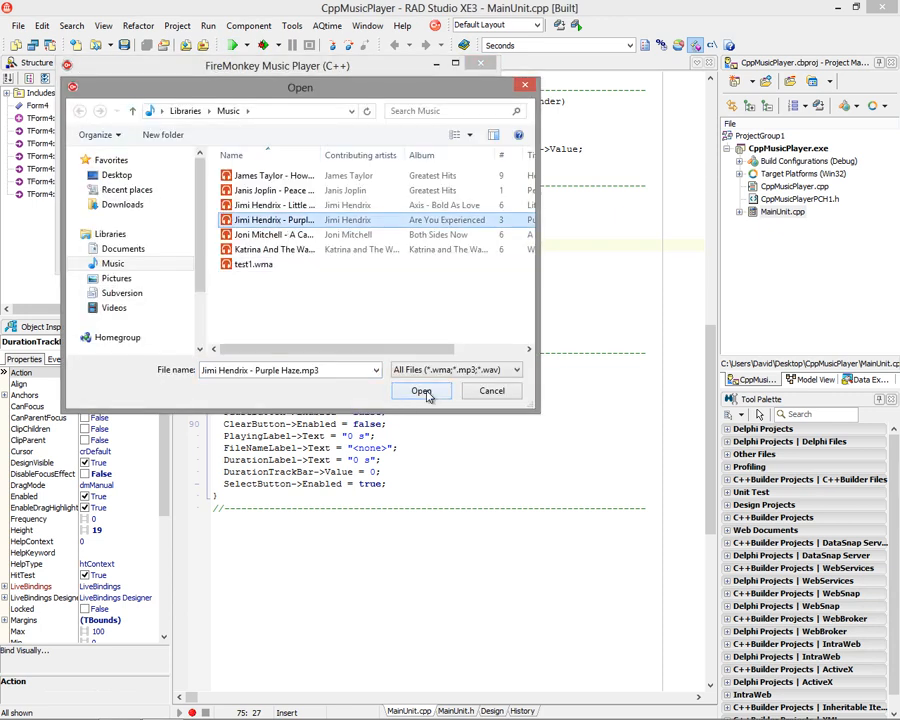
left_click(420, 390)
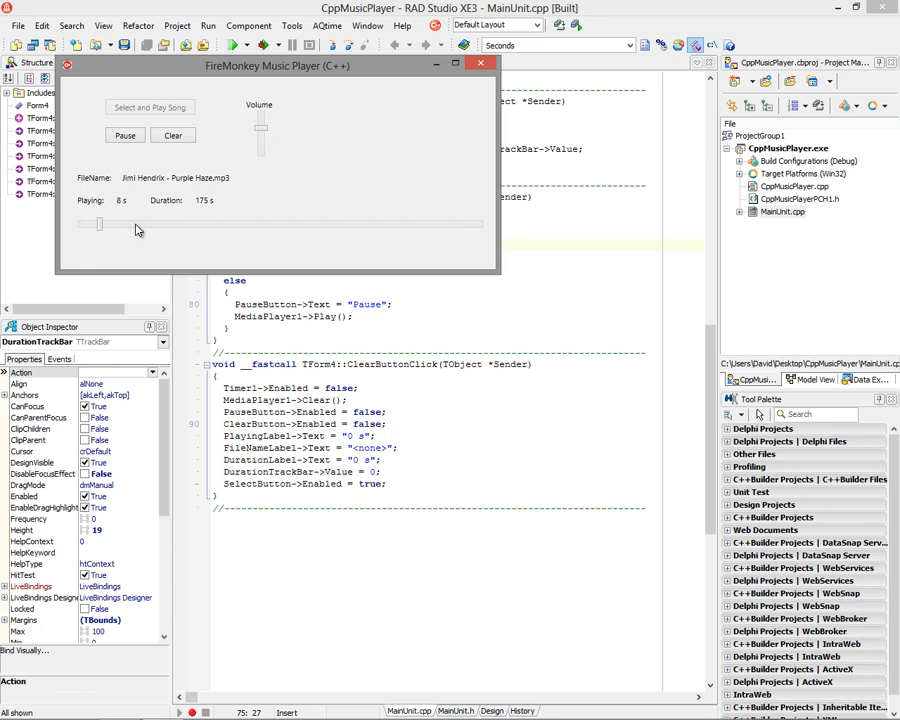
left_click_drag(96, 224, 240, 224)
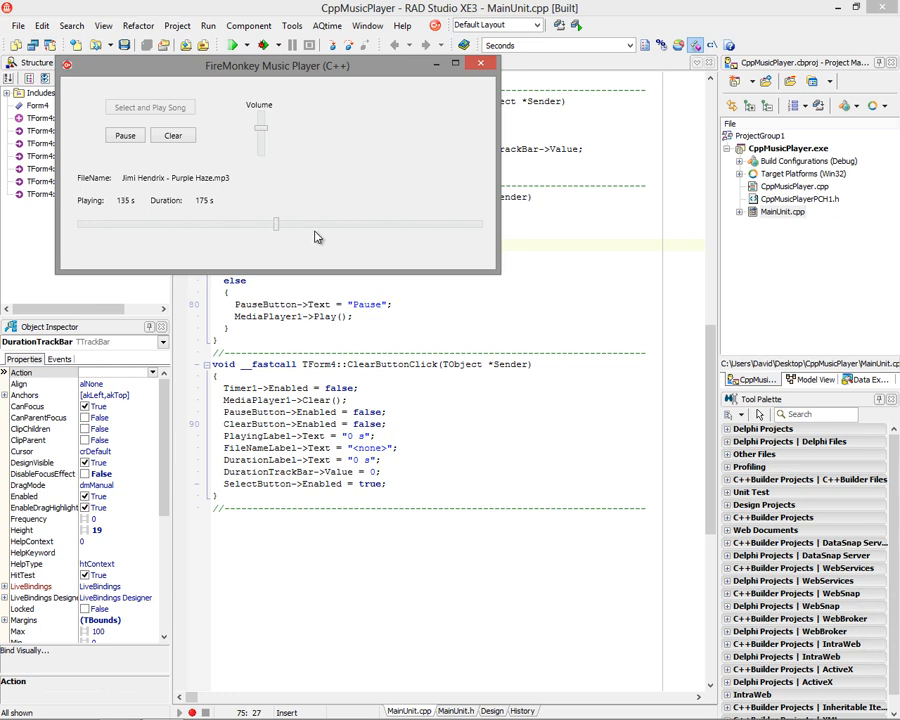
left_click_drag(276, 224, 200, 224)
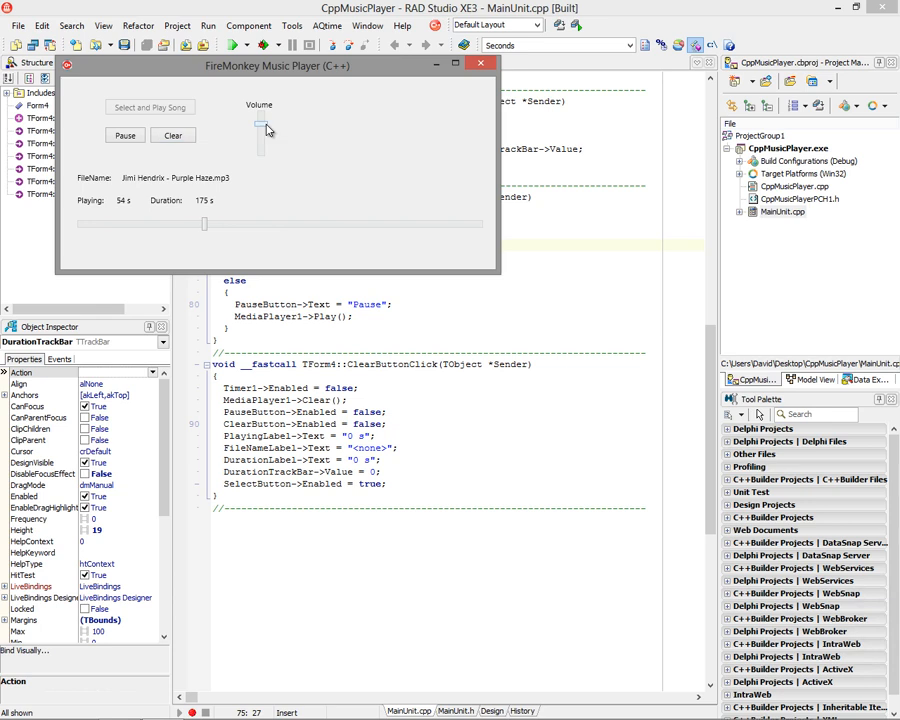
Pause, resume and then clear the currently playing Purple Haze track.
left_click(124, 136)
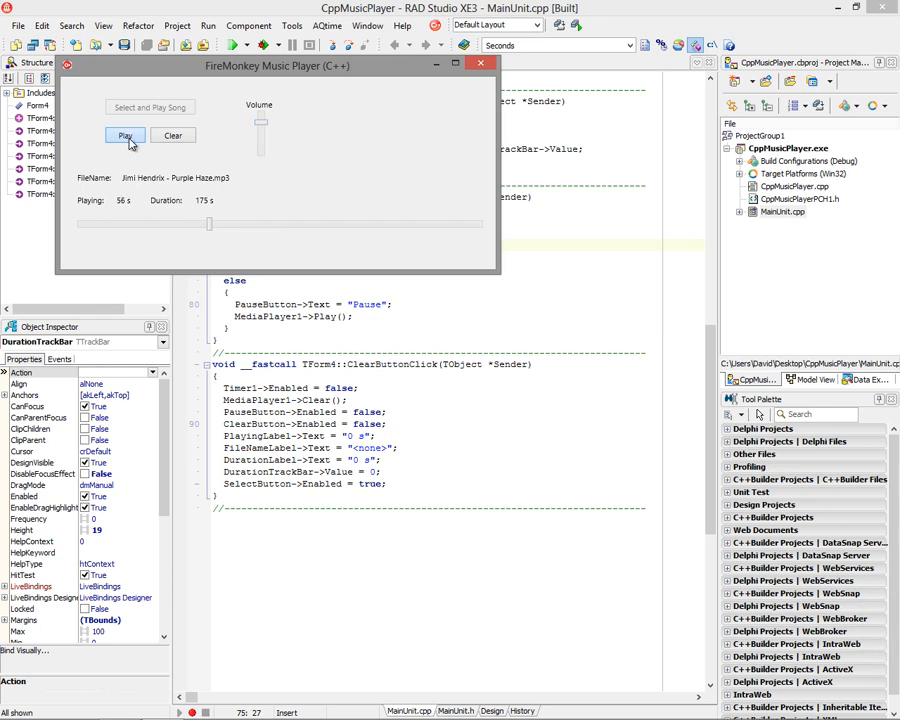
left_click(124, 136)
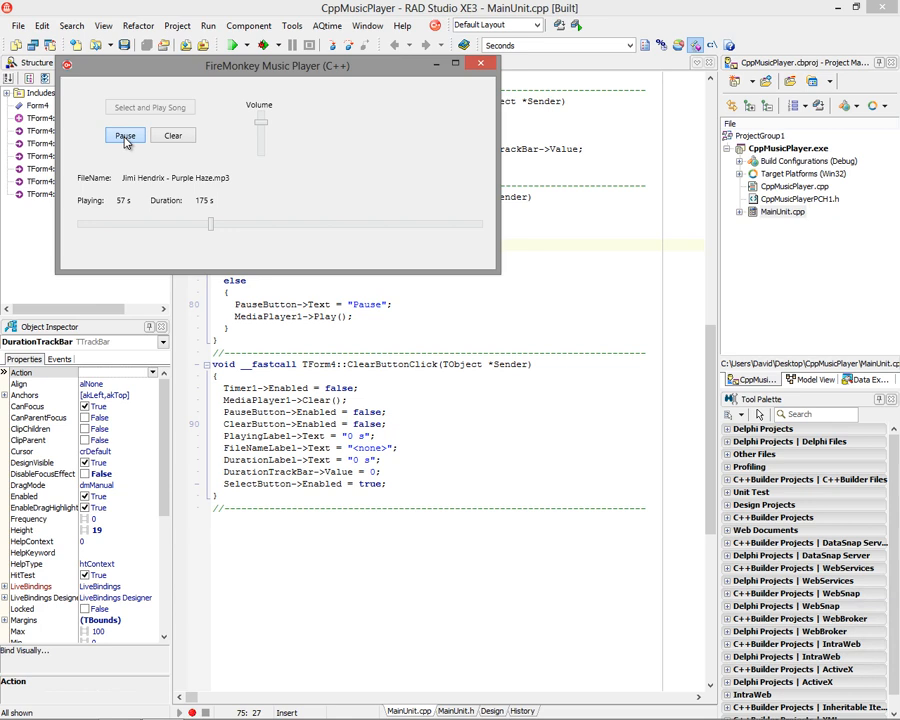
left_click(172, 136)
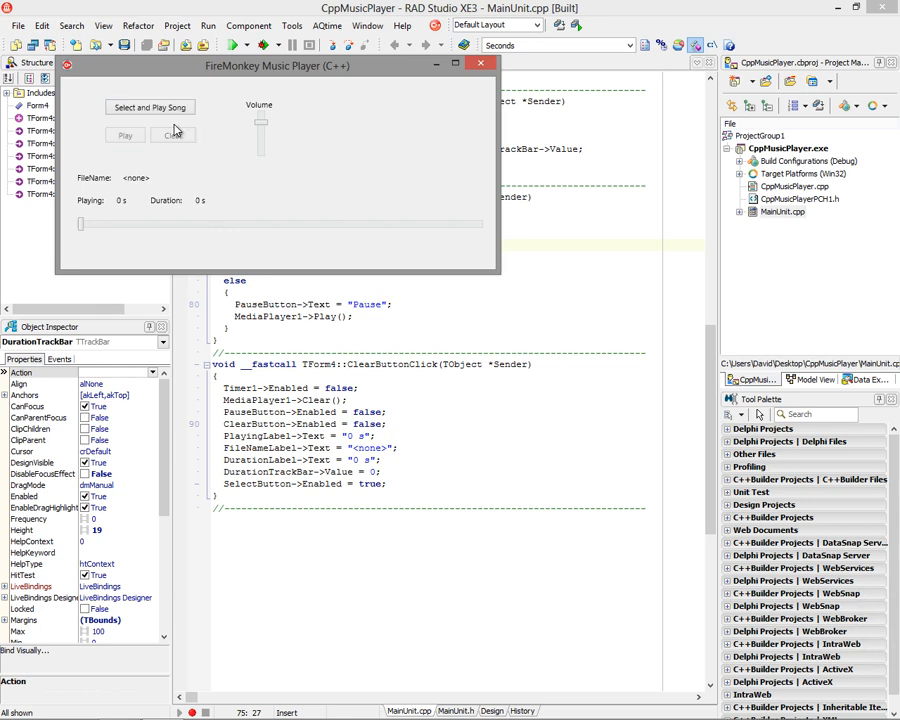
Load and play the first library song, then Walking On Sunshine, pause it and close the player.
left_click(150, 108)
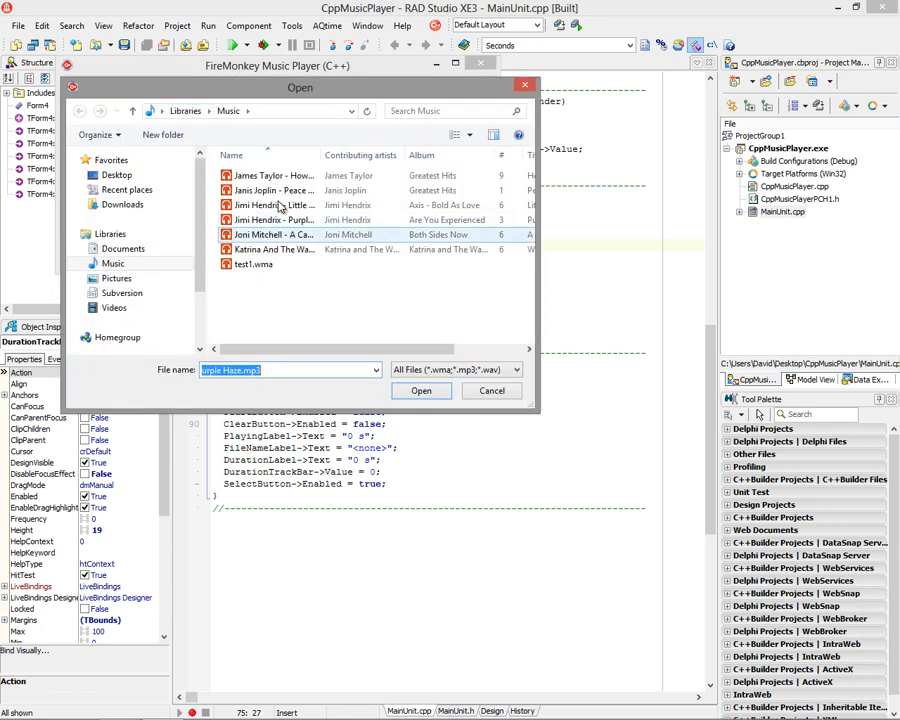
left_click(272, 176)
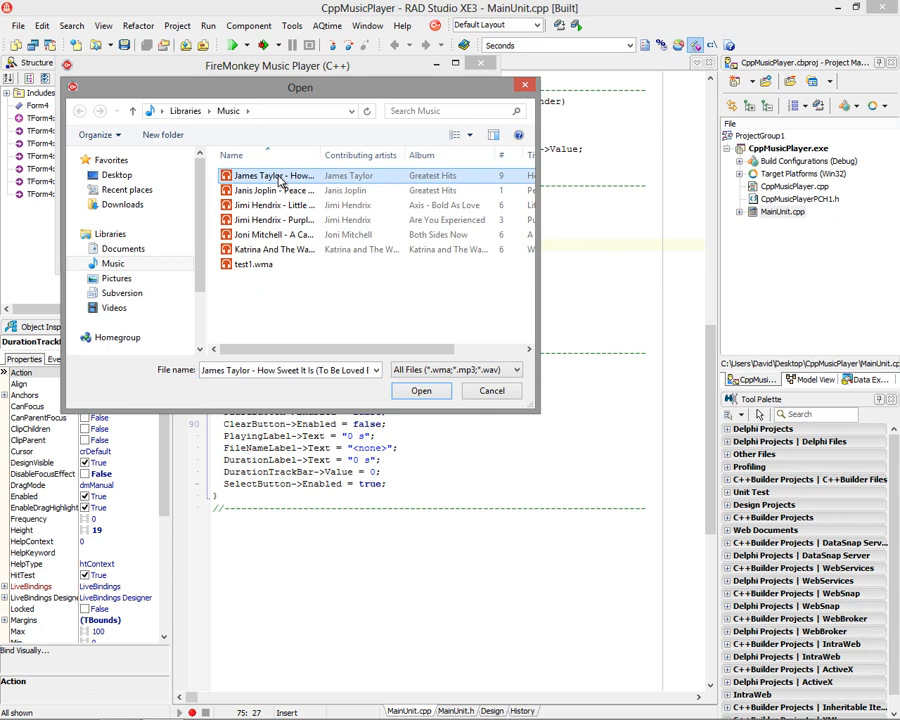
left_click(420, 390)
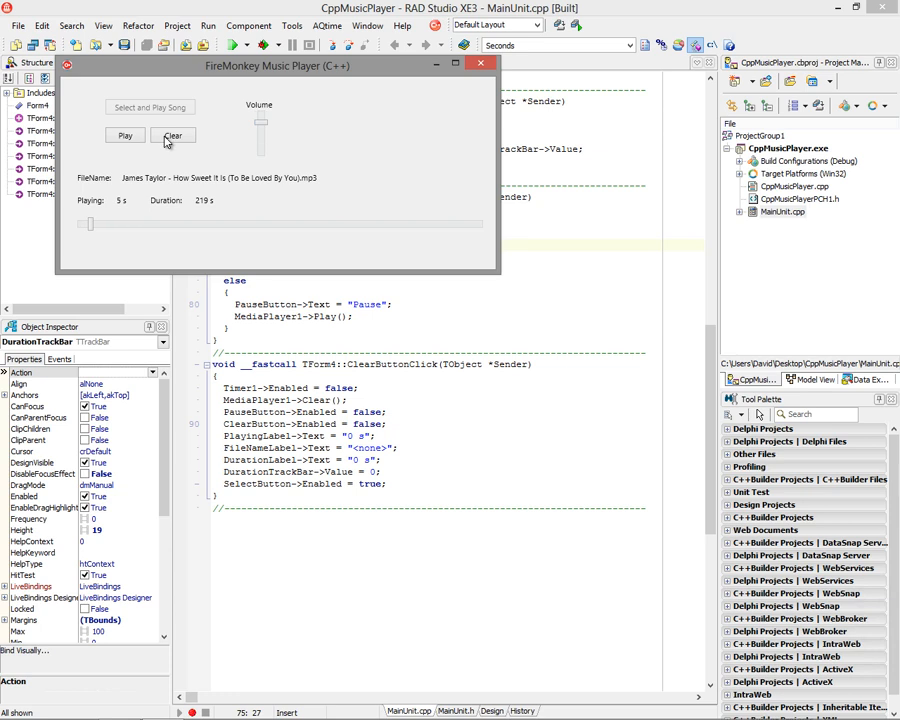
left_click(150, 108)
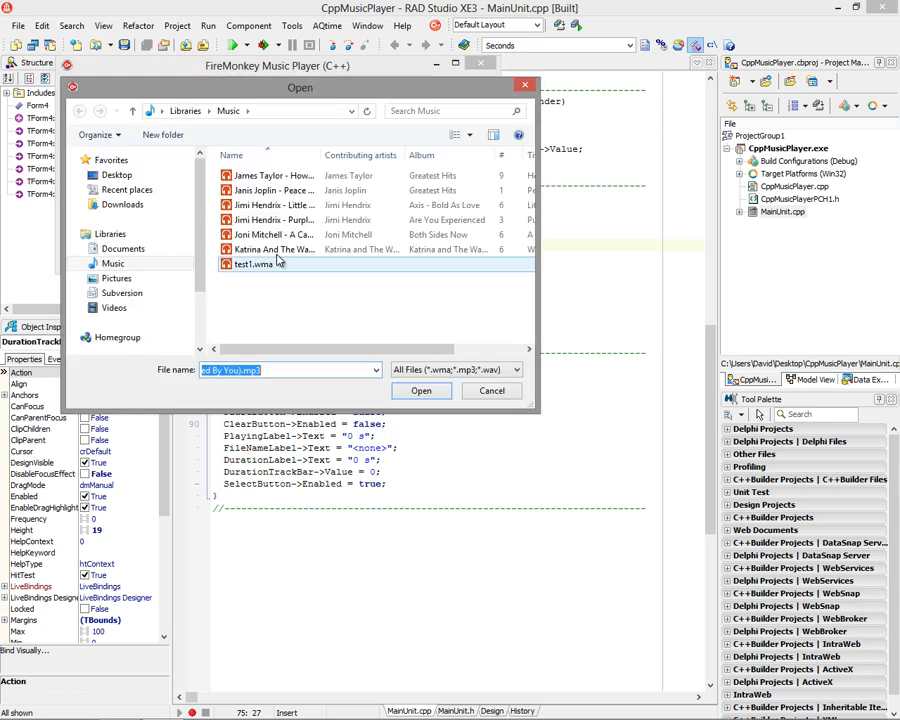
left_click(420, 390)
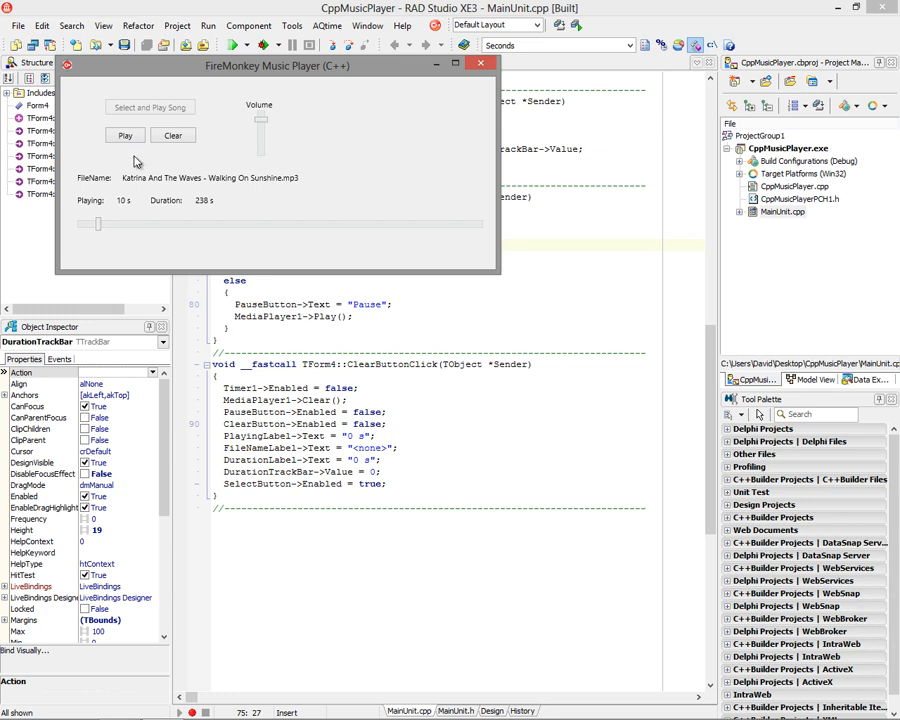
left_click(124, 136)
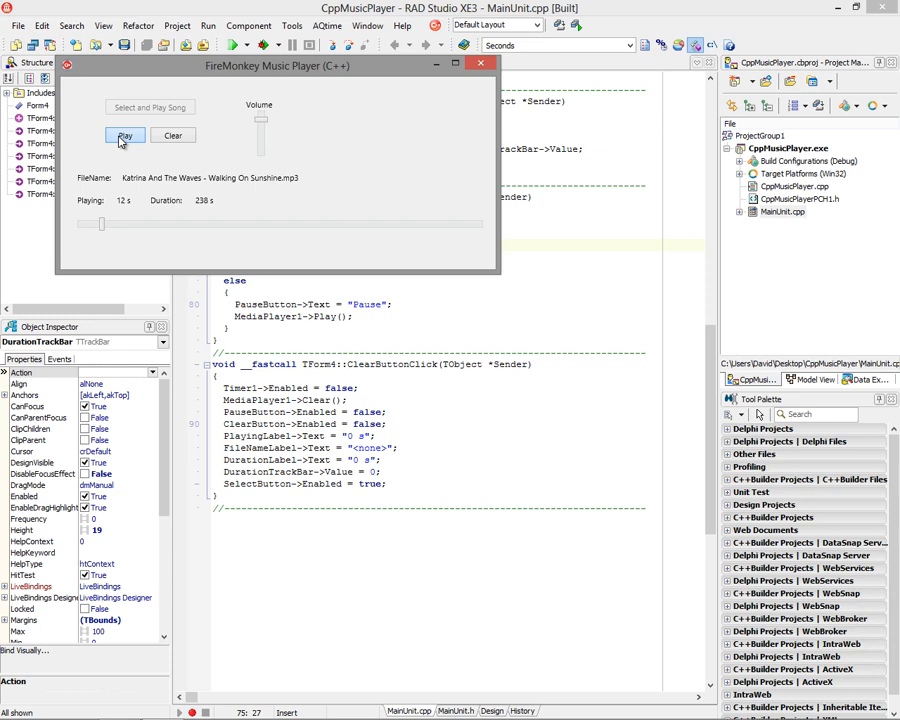
left_click(172, 136)
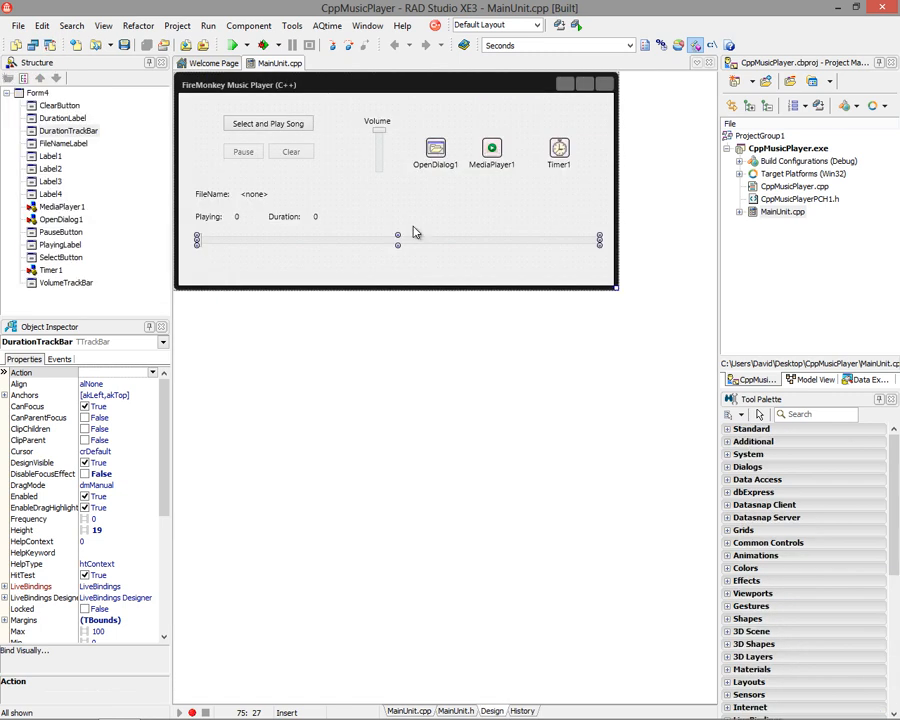
Inspect MediaPlayer1 and Timer1, then show the CppAudioCapture MainForm.cpp source.
left_click(492, 148)
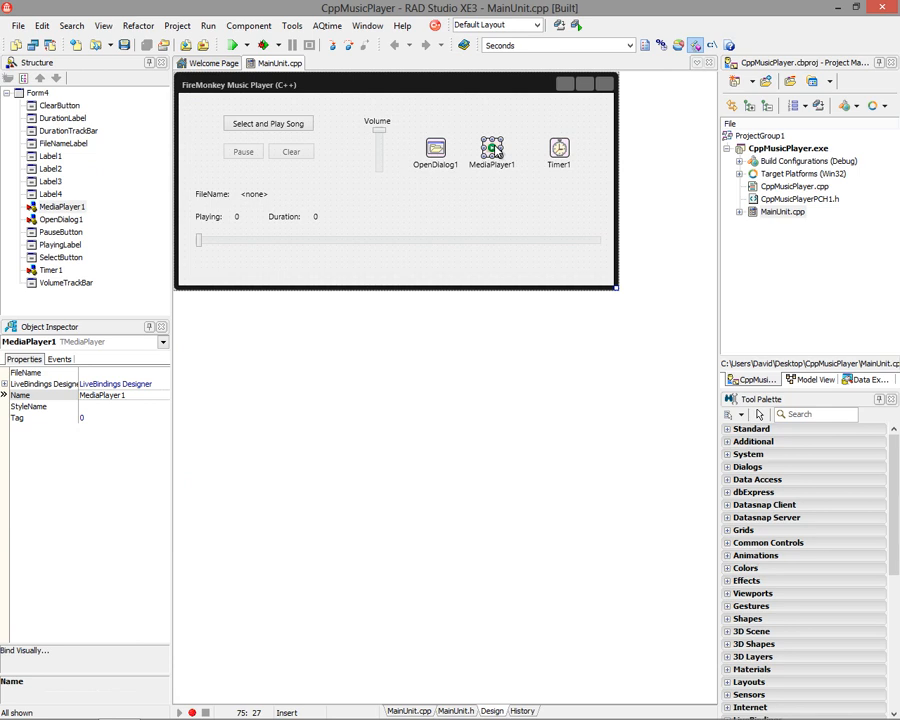
mouse_move(600, 136)
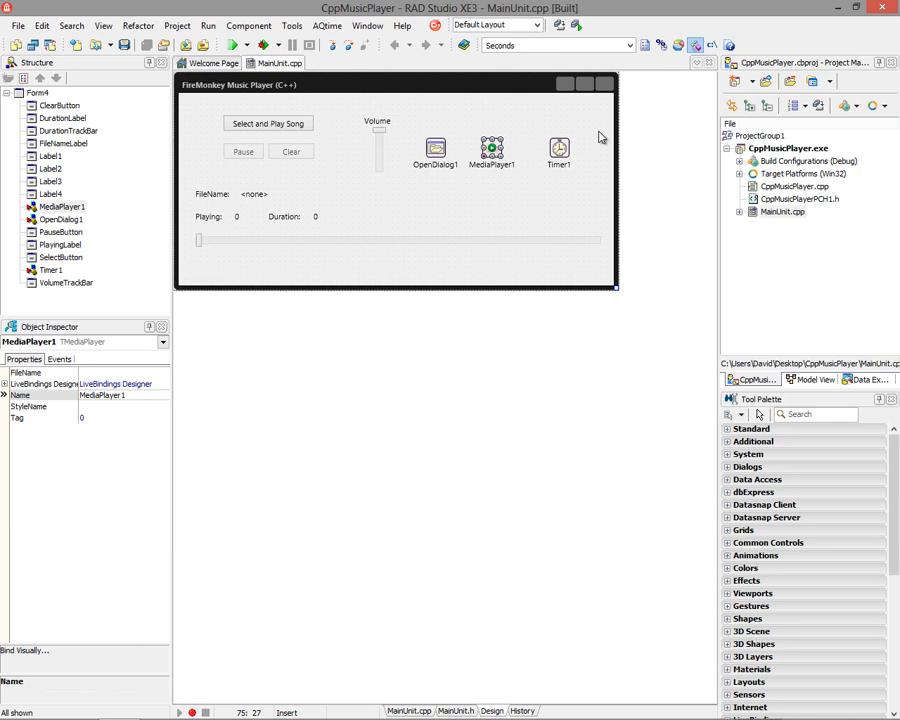
mouse_move(436, 250)
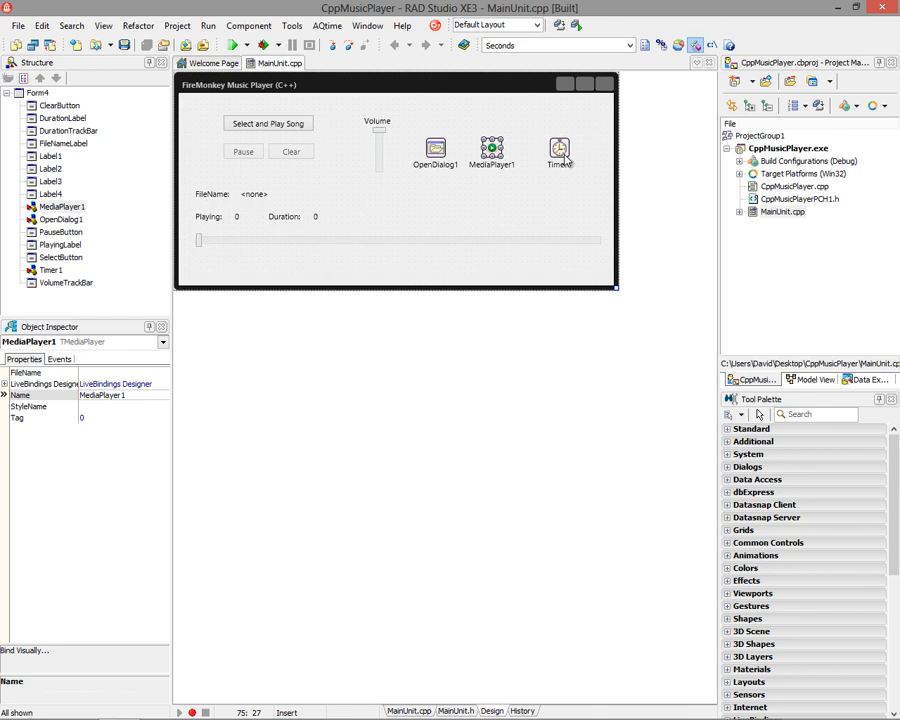
left_click(560, 150)
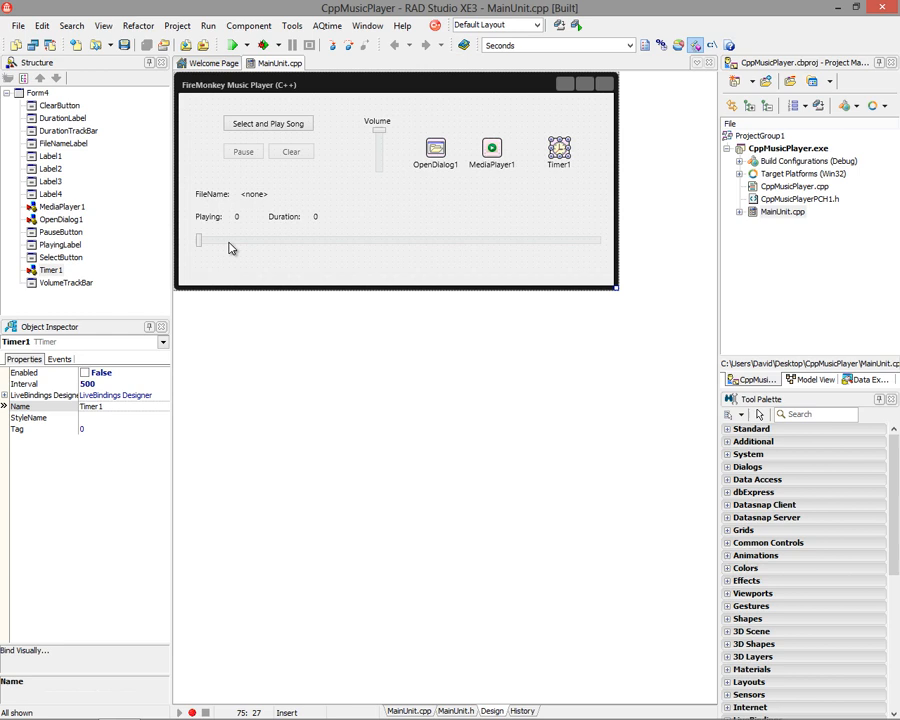
mouse_move(564, 248)
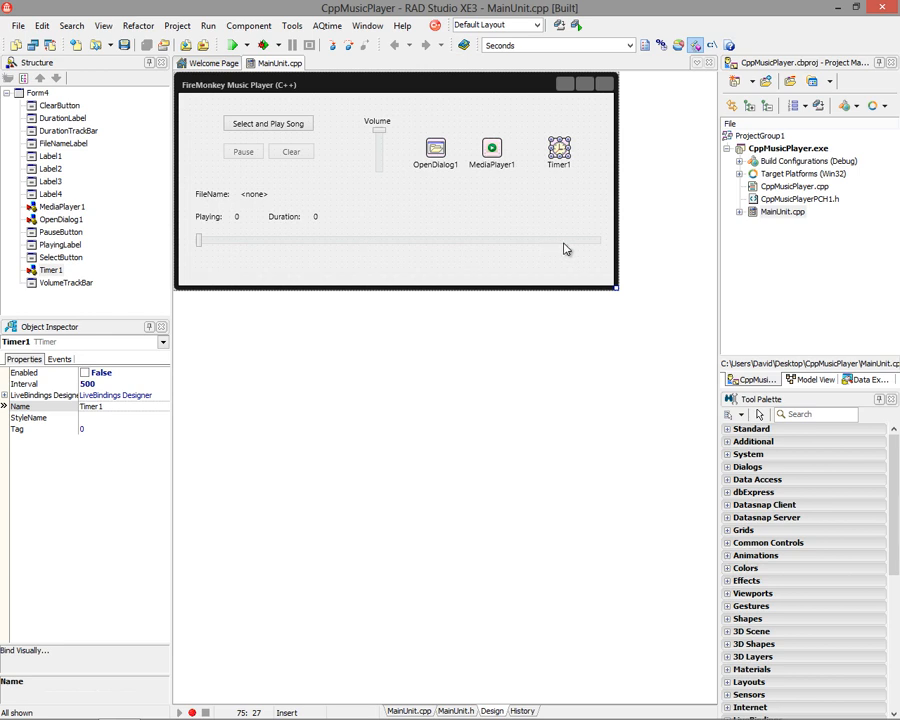
mouse_move(306, 248)
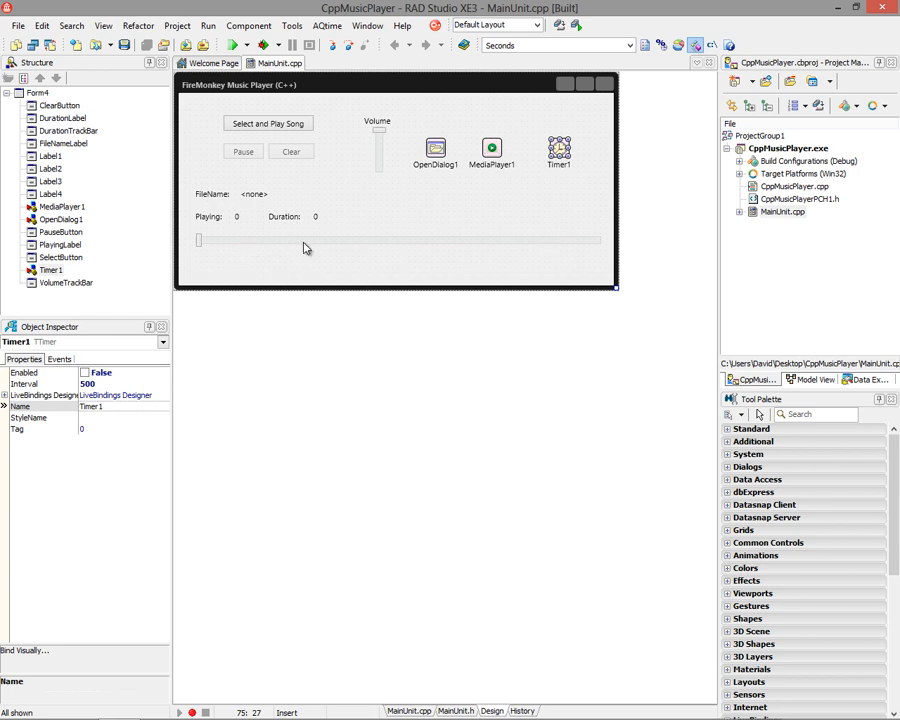
mouse_move(524, 244)
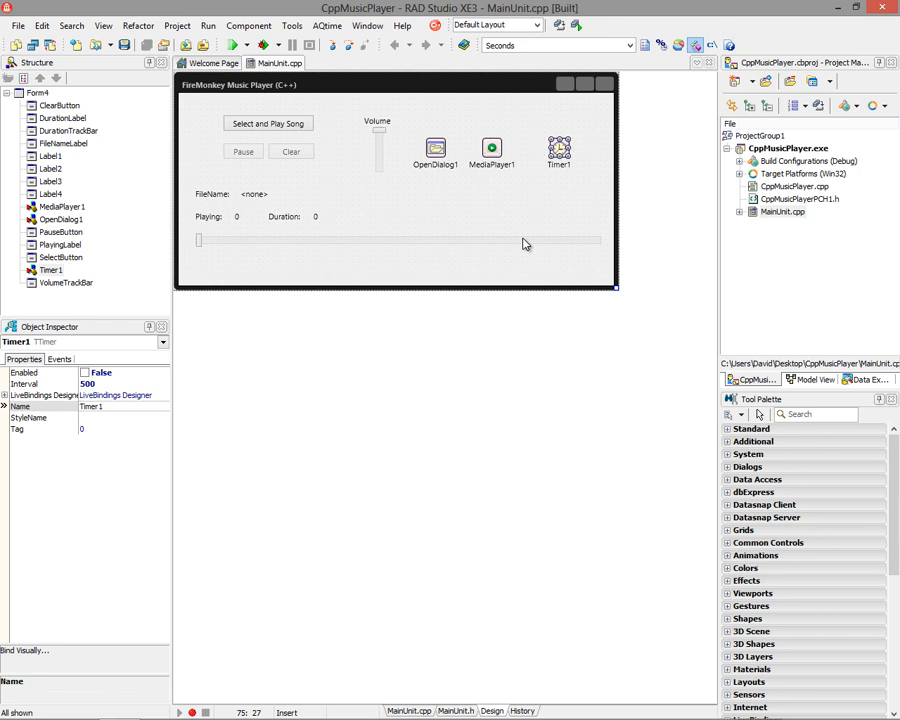
mouse_move(100, 56)
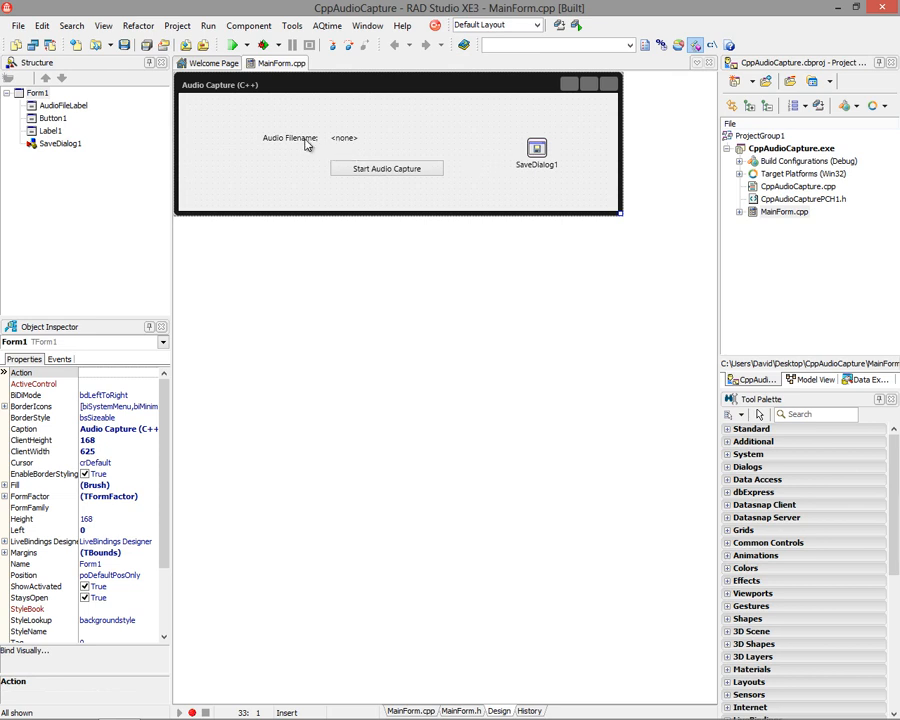
left_click(536, 148)
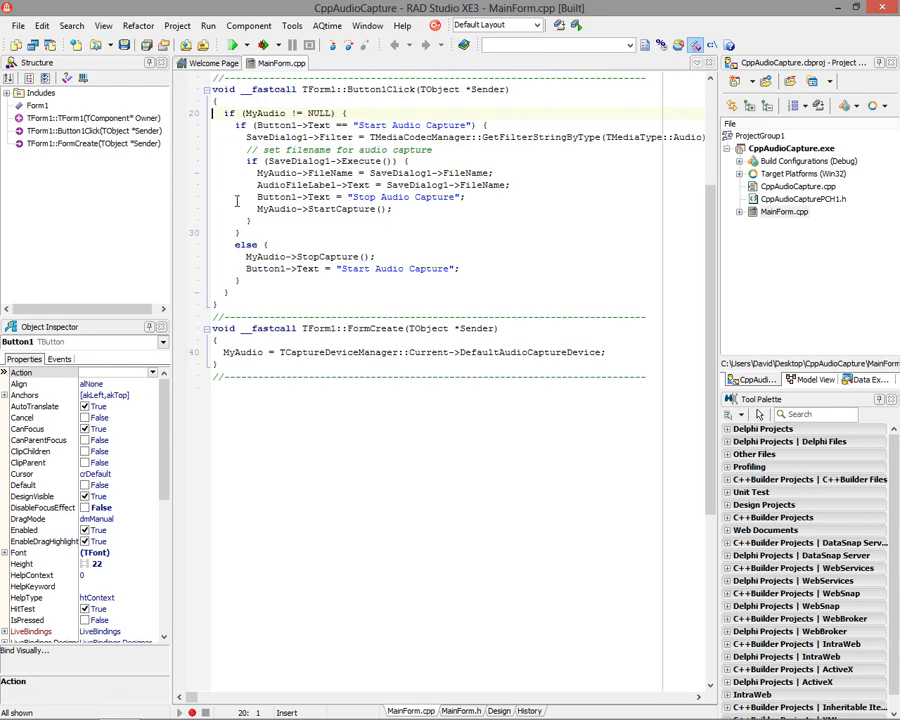
mouse_move(286, 352)
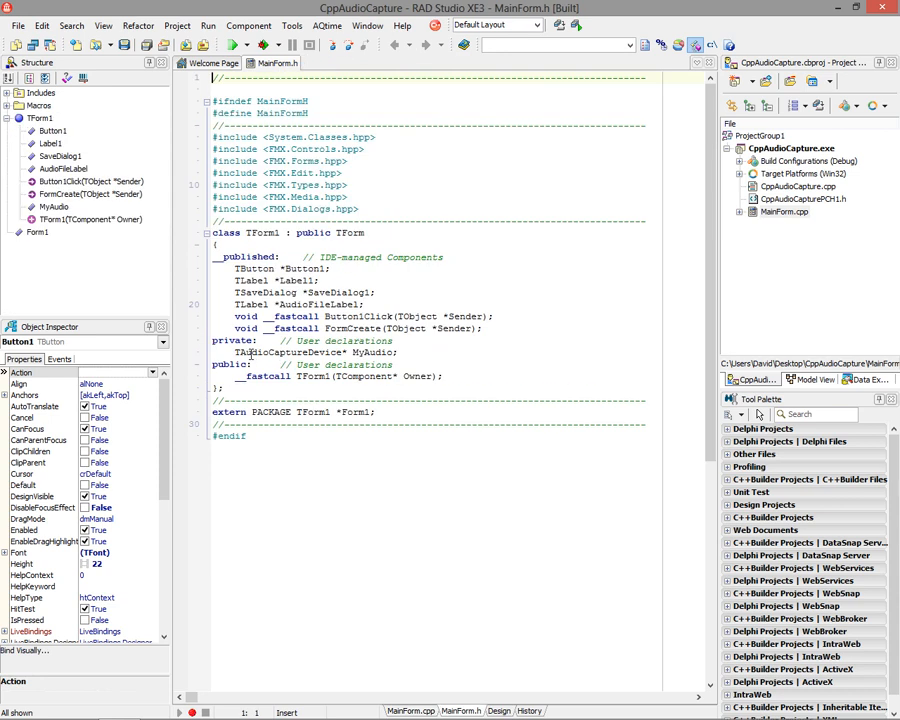
Return from the header to the MainForm.cpp capture handler source.
left_click(280, 62)
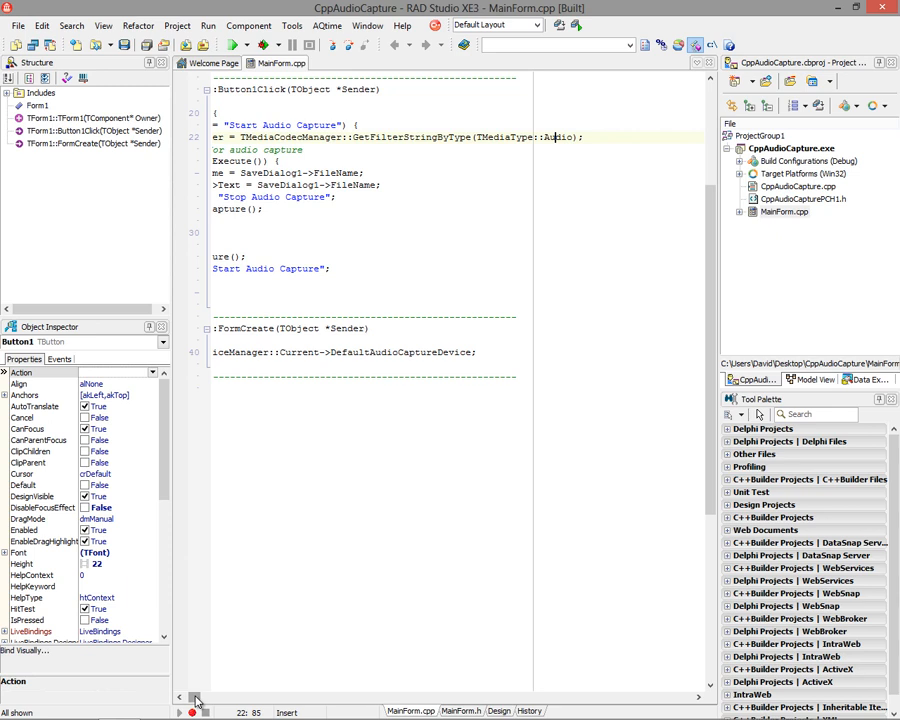
scroll("left", 3)
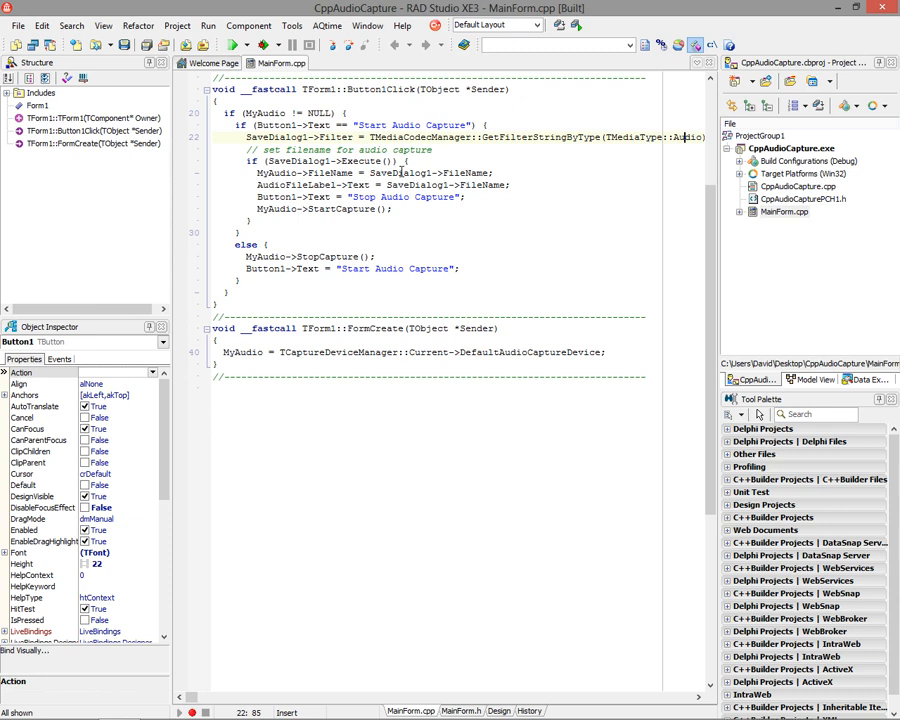
double_click(464, 172)
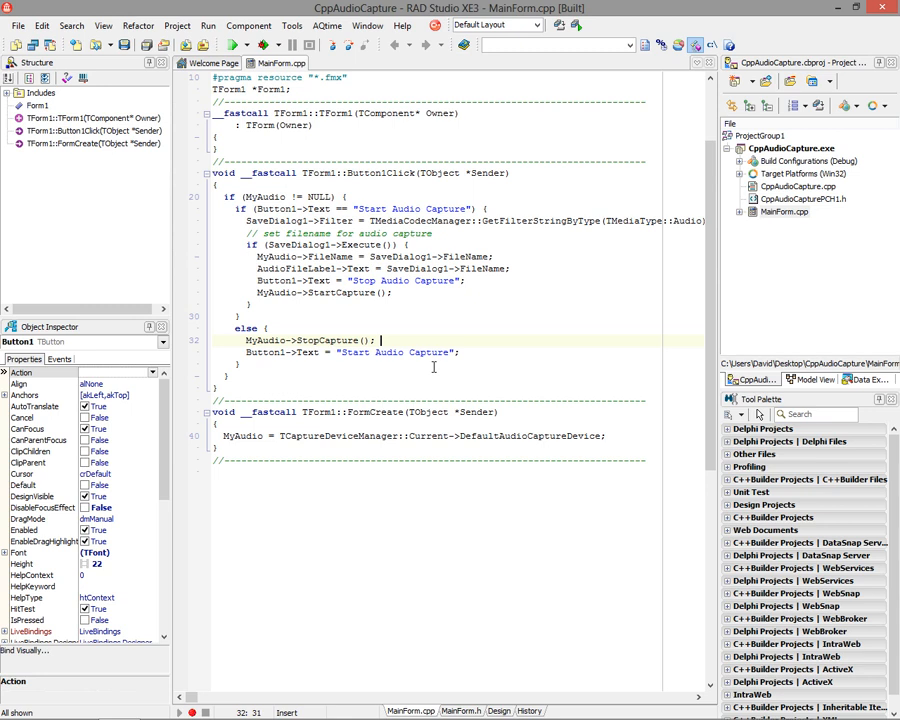
Run Audio Capture, start capture, check save file types and record to test1.wma.
left_click(232, 44)
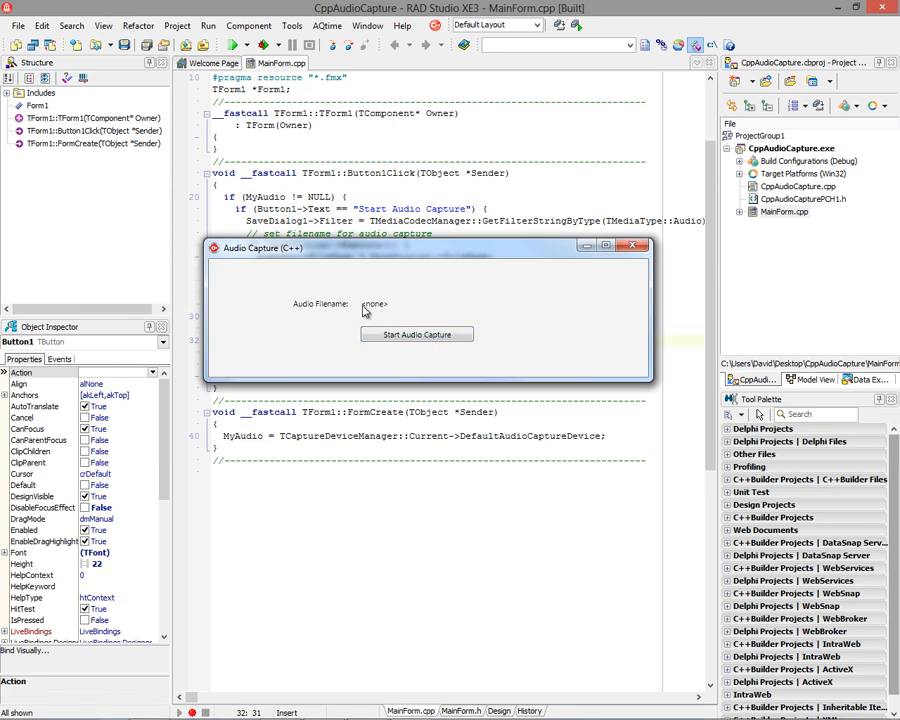
mouse_move(376, 326)
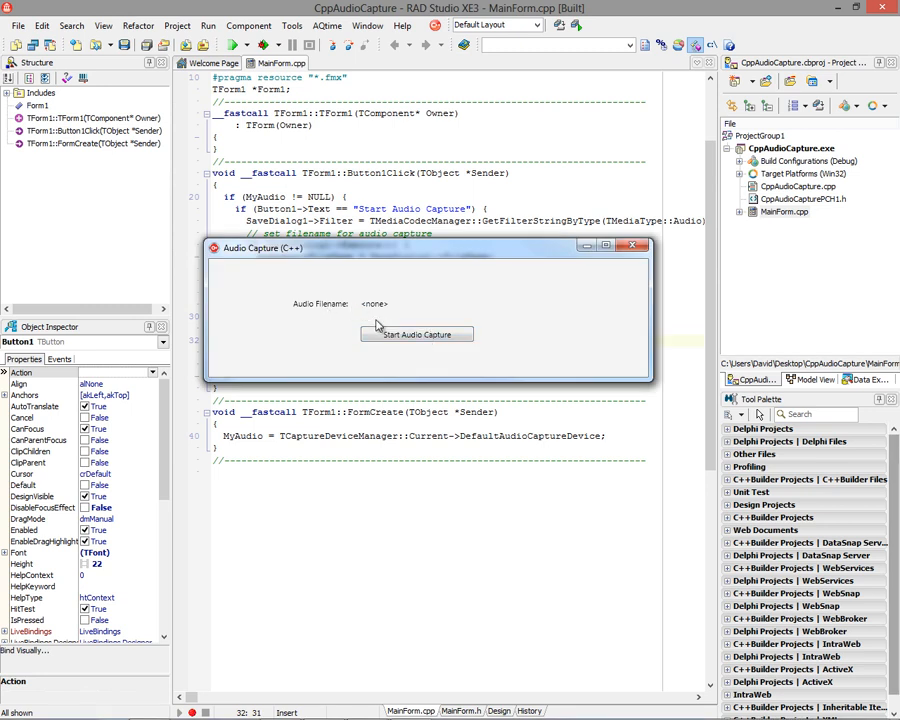
left_click(416, 334)
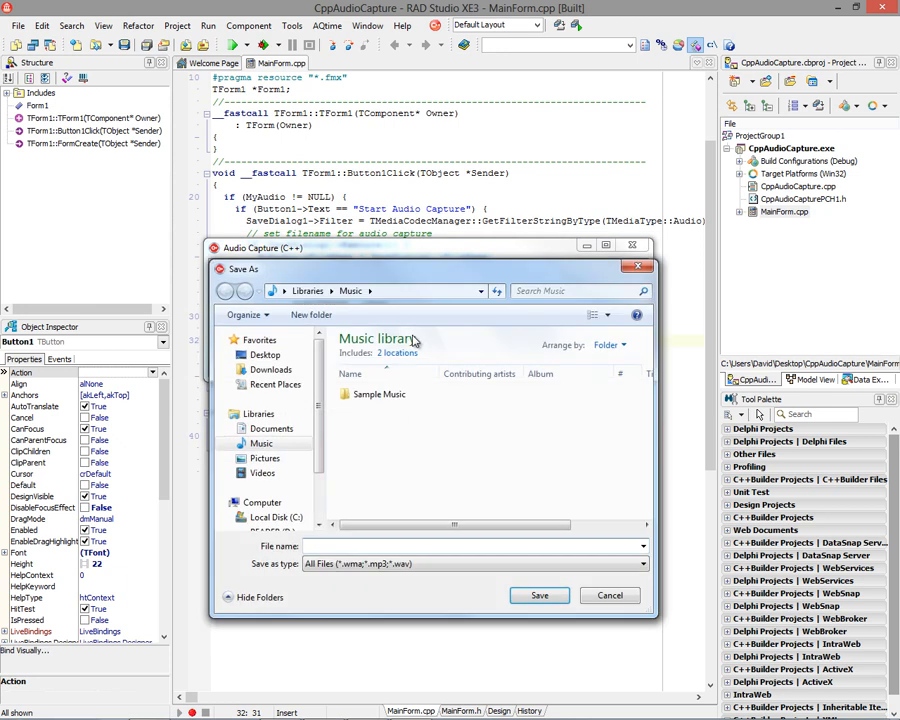
left_click(260, 444)
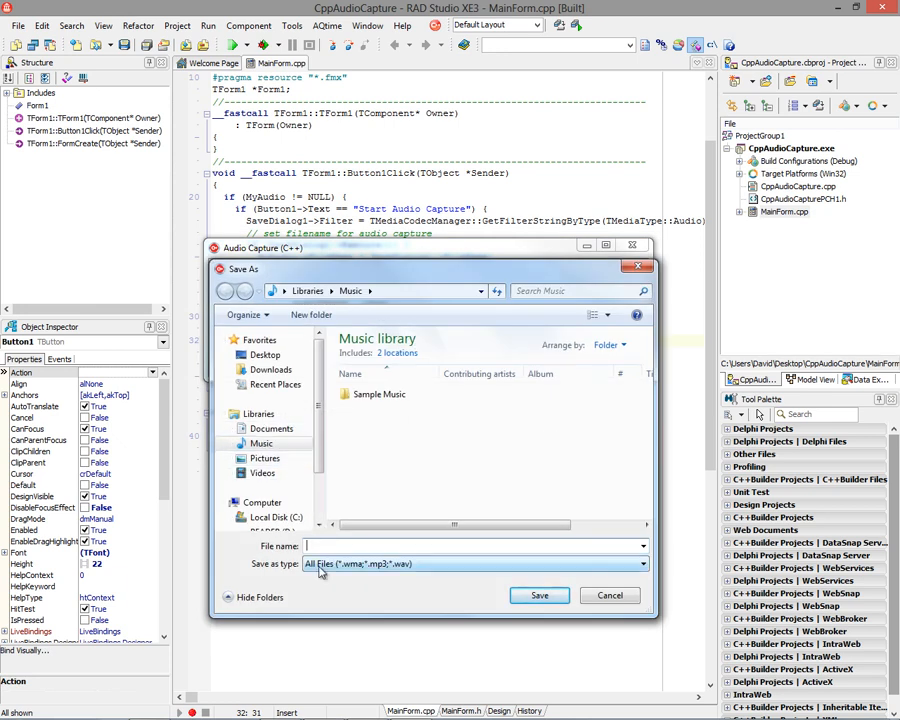
mouse_move(404, 570)
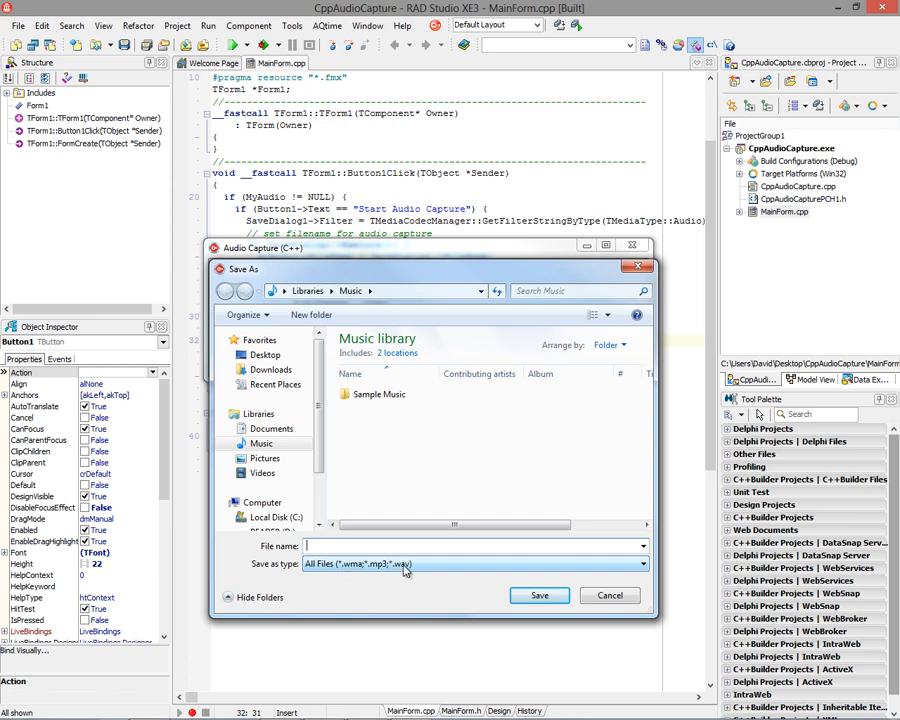
mouse_move(464, 568)
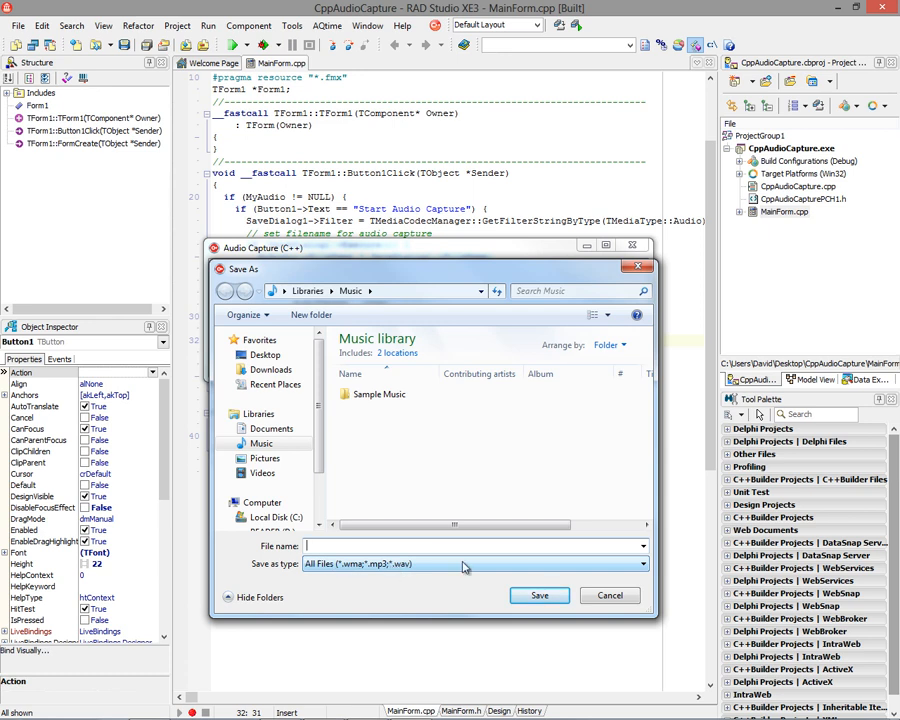
left_click(640, 564)
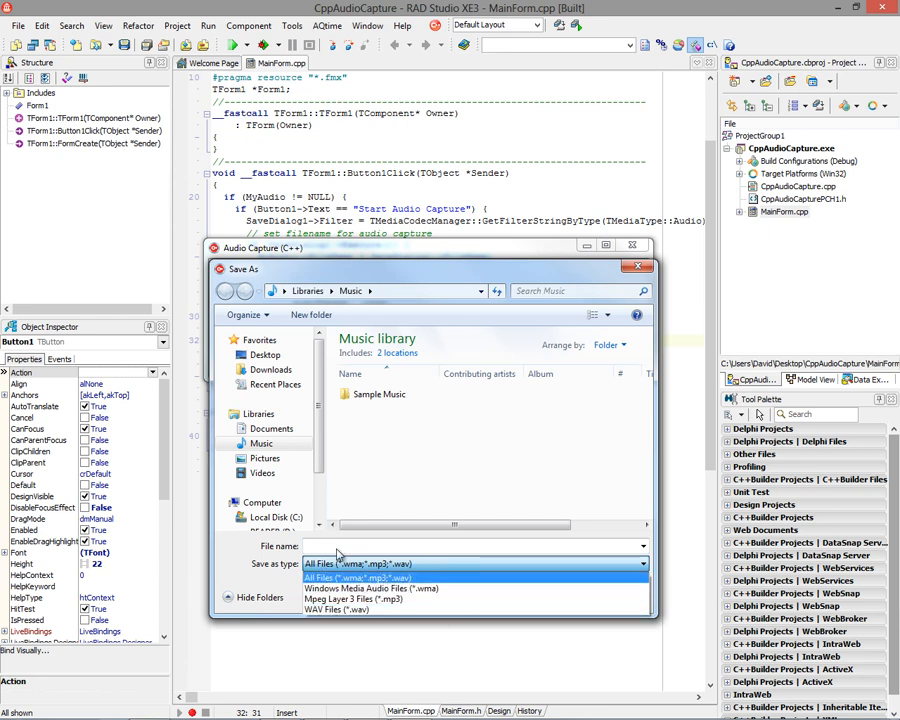
type("te")
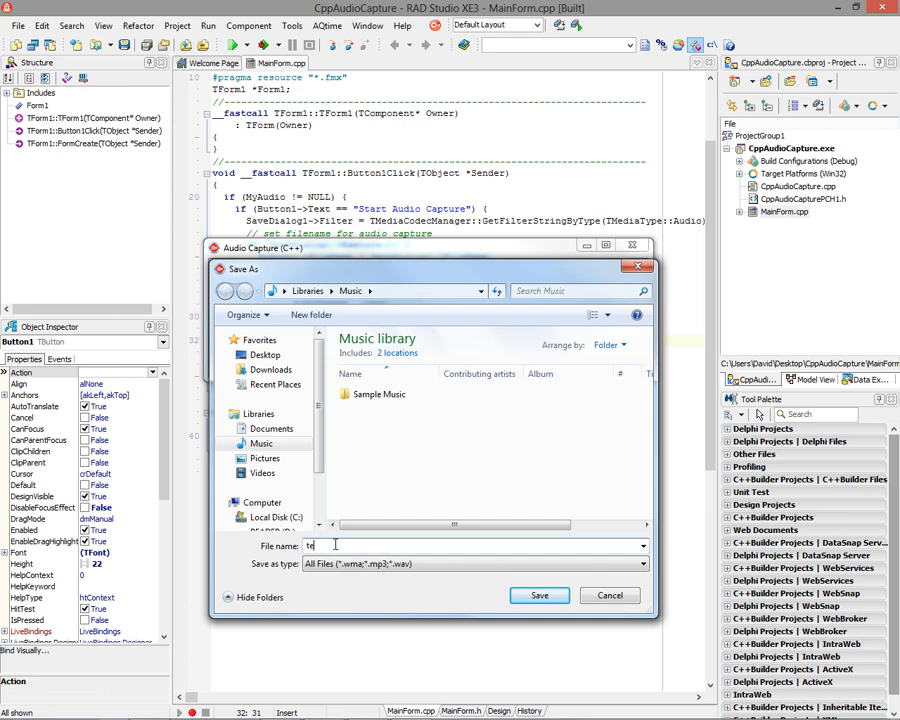
left_click(540, 596)
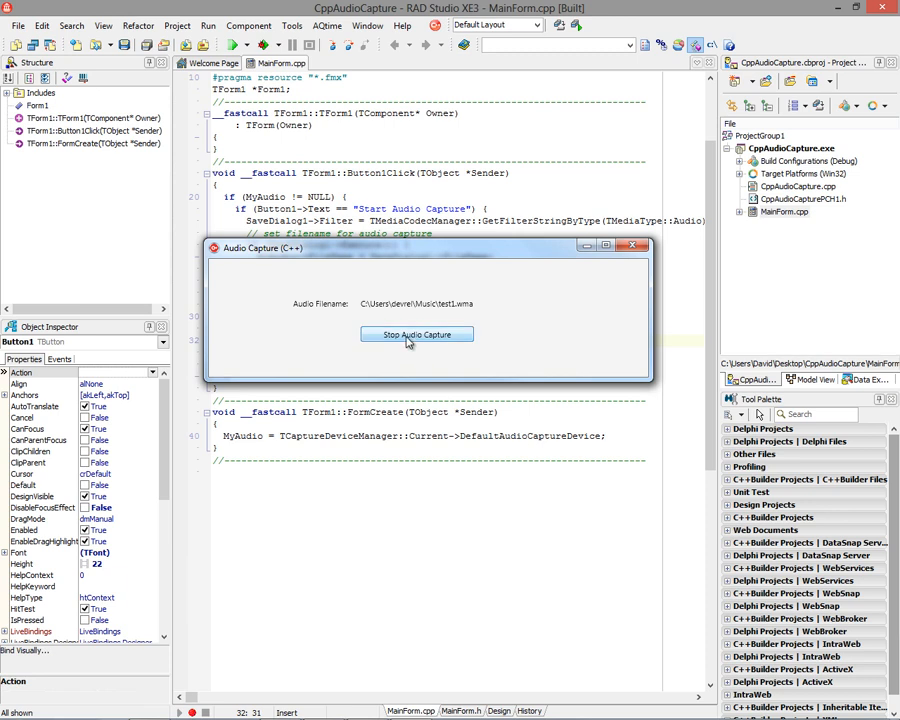
Stop the test1.wma audio recording.
left_click(416, 334)
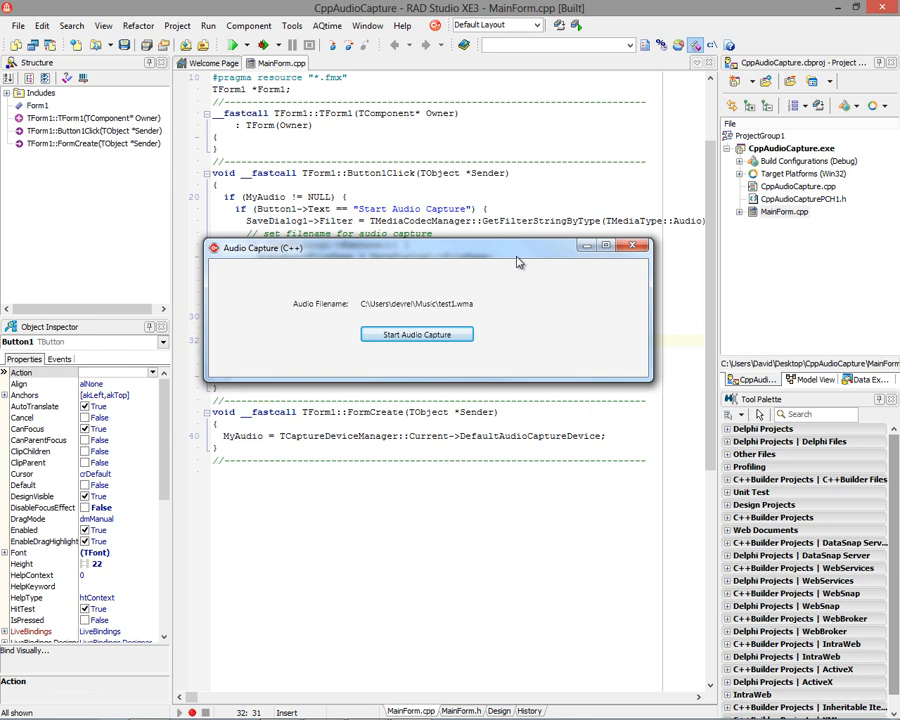
mouse_move(512, 262)
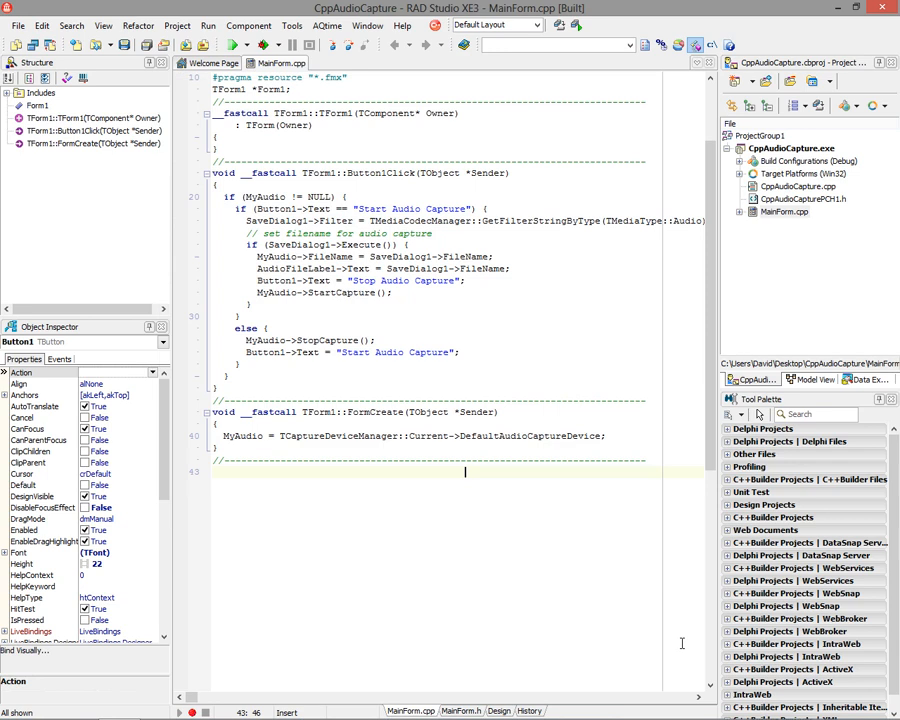
Show the Audio Capture form in the visual designer.
left_click(476, 712)
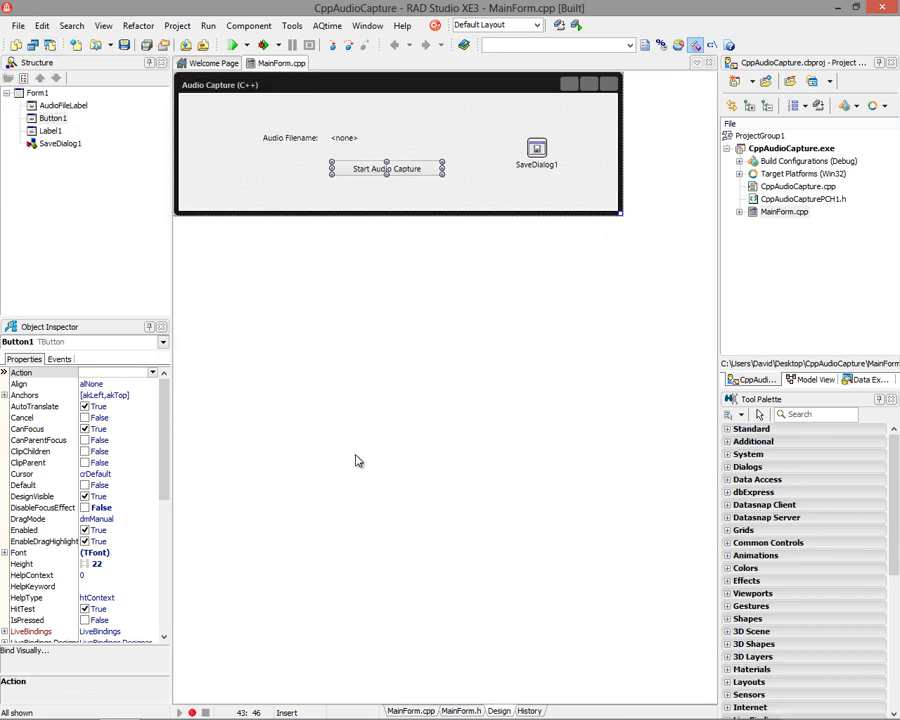
mouse_move(358, 460)
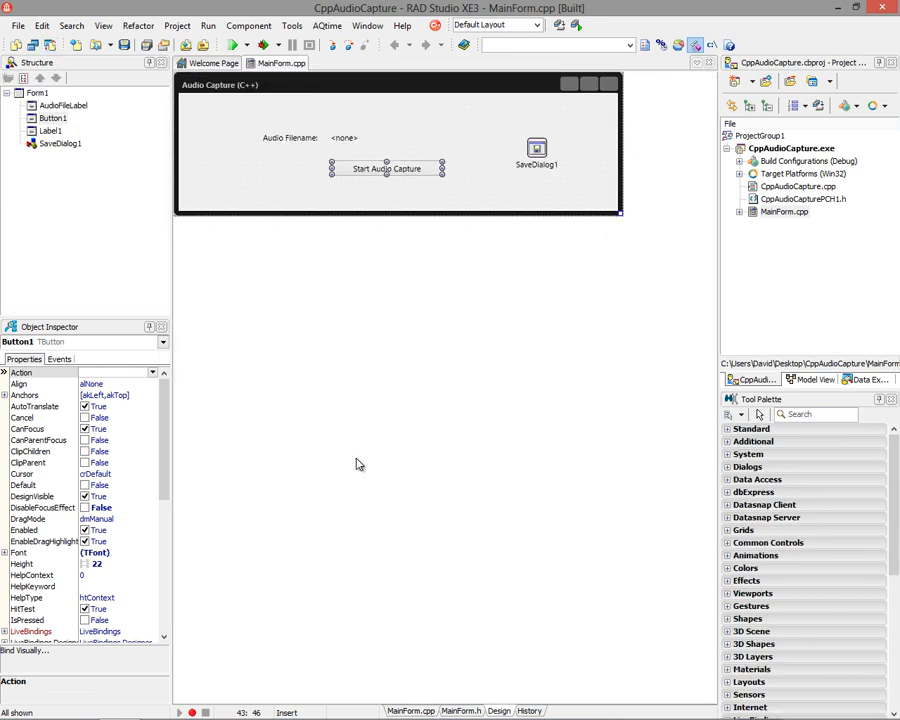